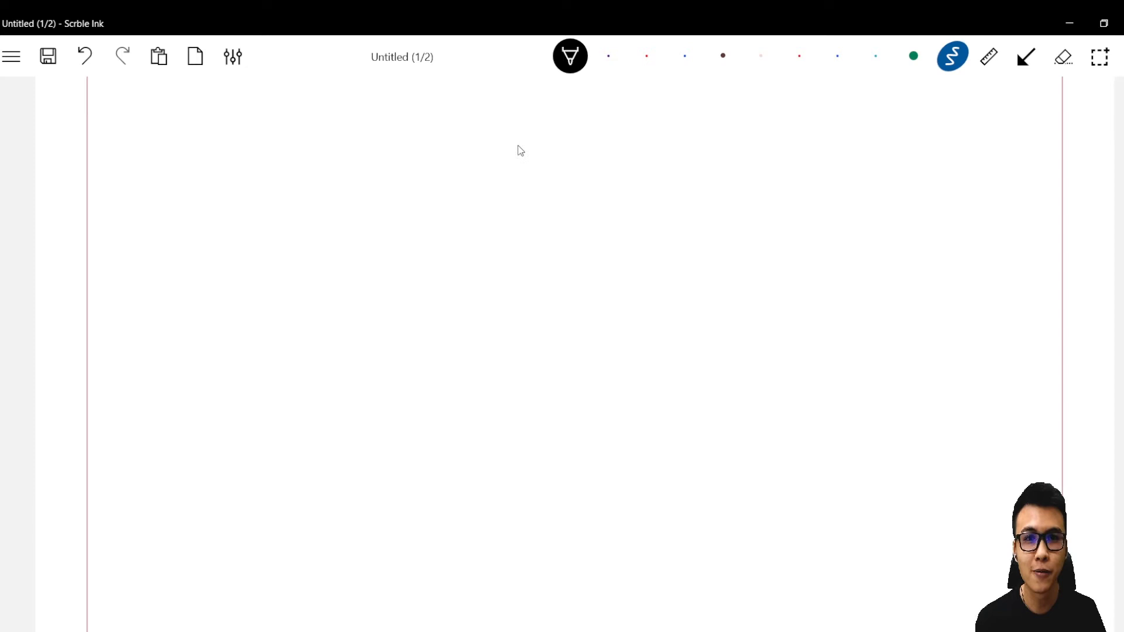
# Step: Draw the cell outline with a shaded nucleus, an arrow, and the handwritten label 'nucleus'
pyautogui.moveTo(506, 147); pyautogui.dragTo(581, 168)
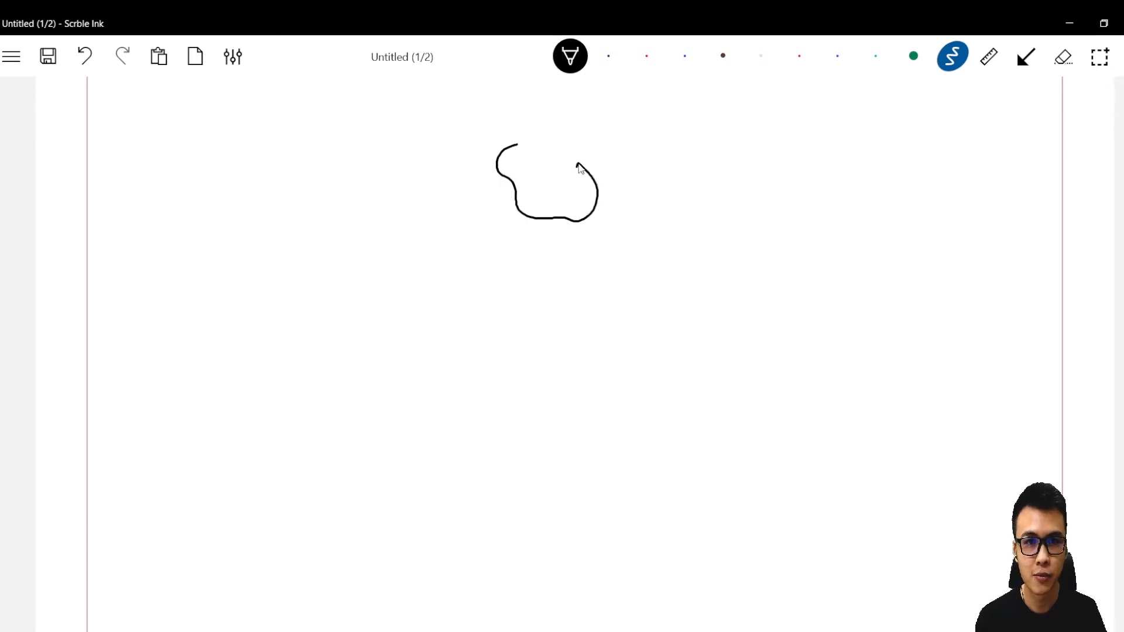
pyautogui.moveTo(581, 168); pyautogui.dragTo(555, 193)
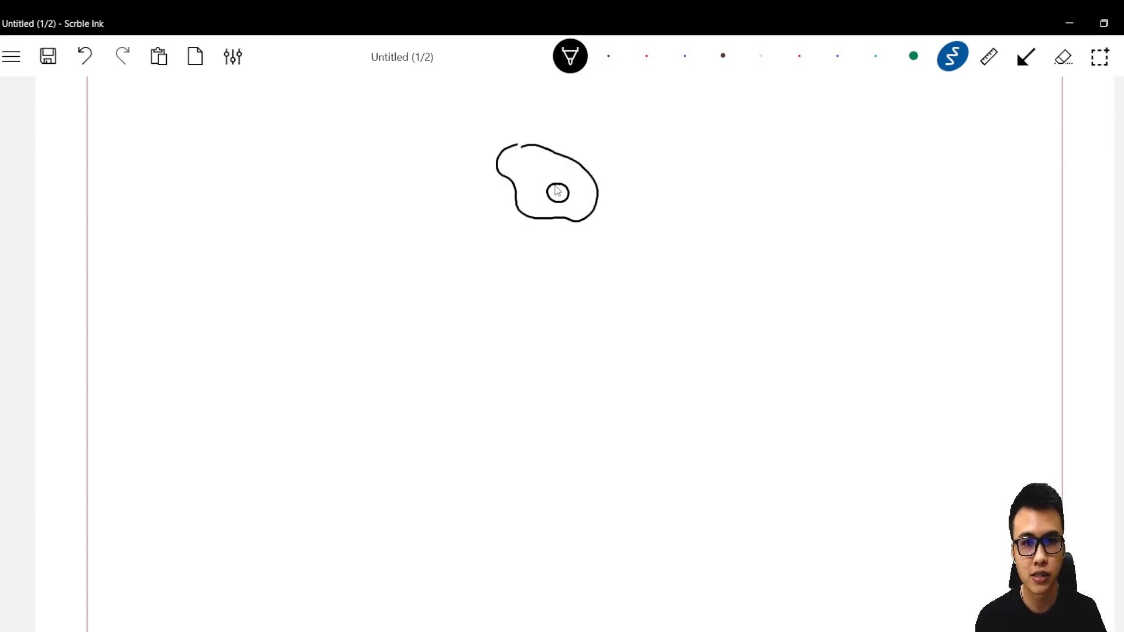
pyautogui.click(1026, 57)
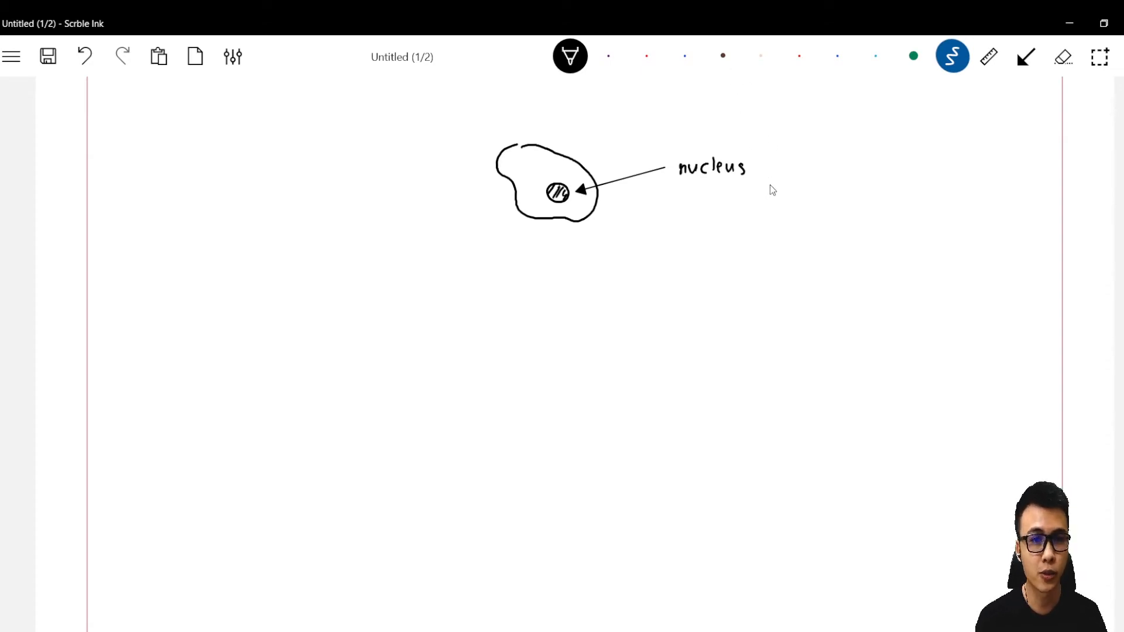
# Step: Handwrite '– contains genetic material' after nucleus, with a red '↳ DNA' branching beneath
pyautogui.moveTo(756, 168); pyautogui.dragTo(771, 168)
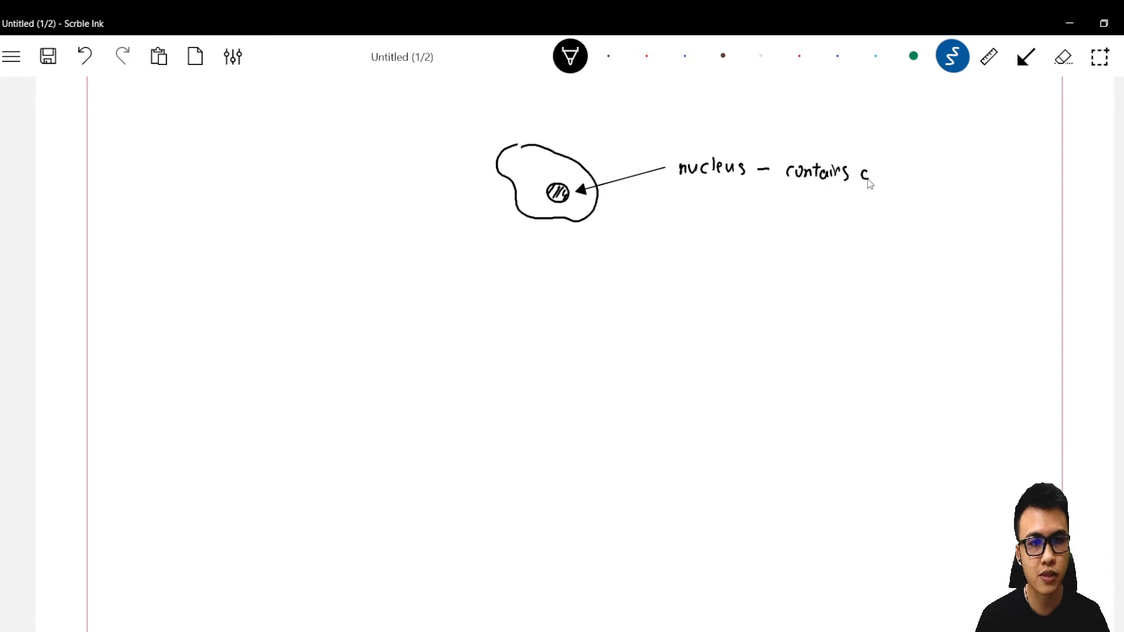
pyautogui.write('genetic material')
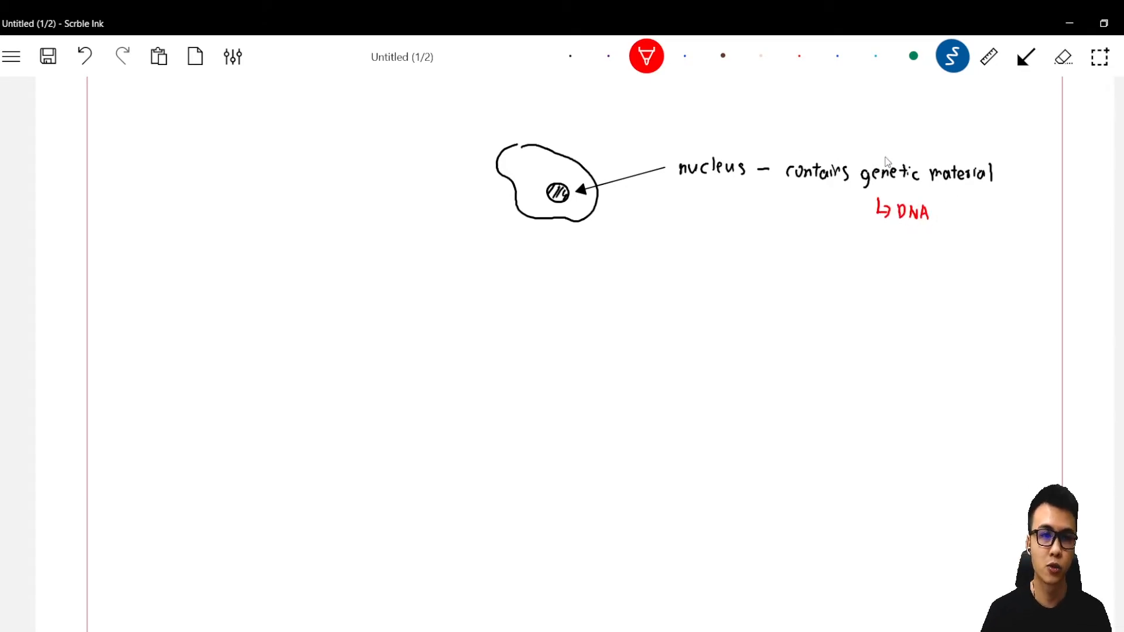
pyautogui.moveTo(909, 222)
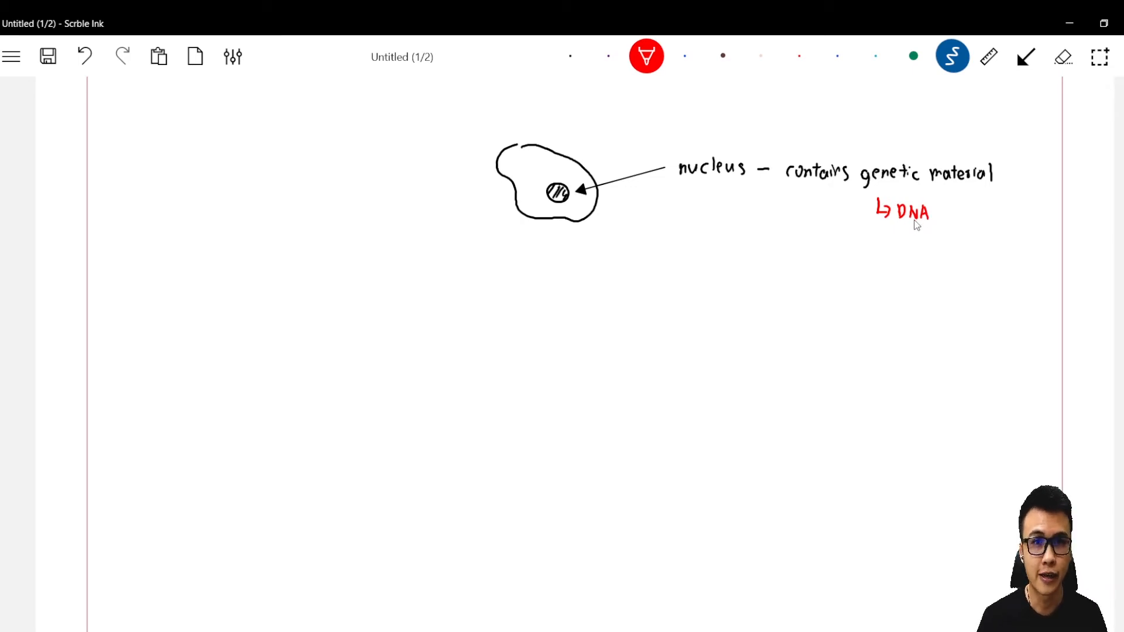
pyautogui.moveTo(911, 243)
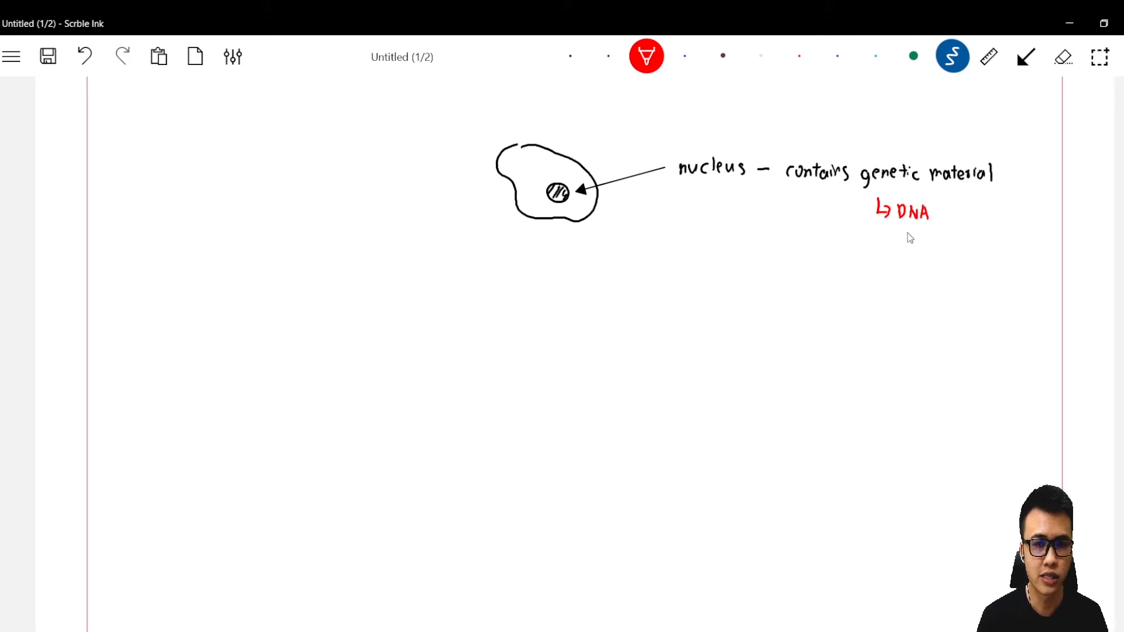
pyautogui.moveTo(905, 257)
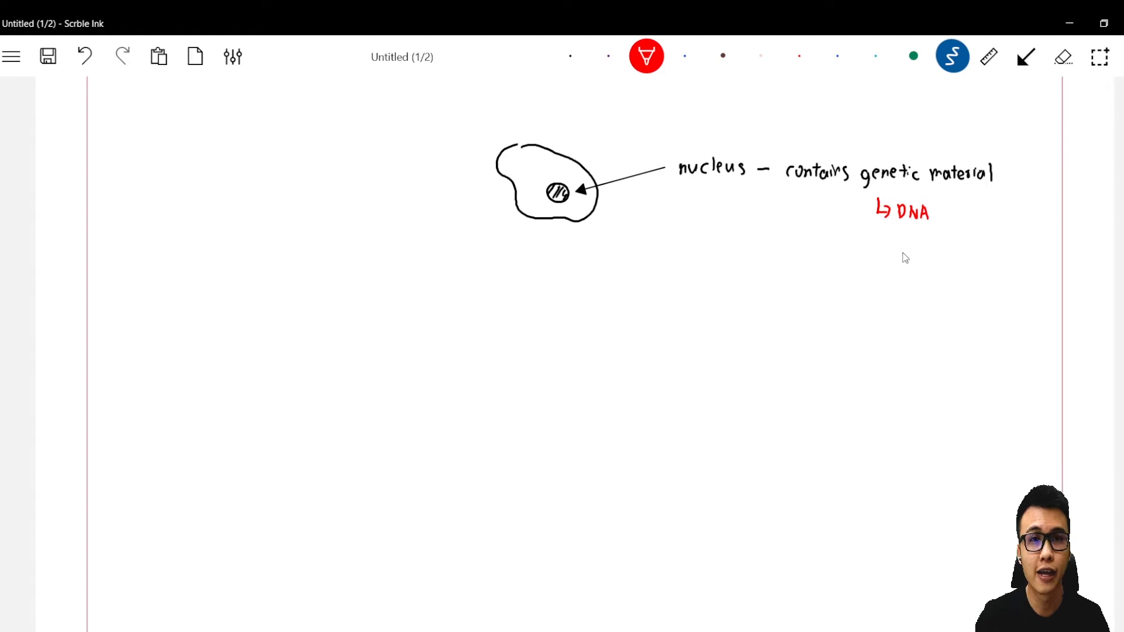
pyautogui.moveTo(854, 252)
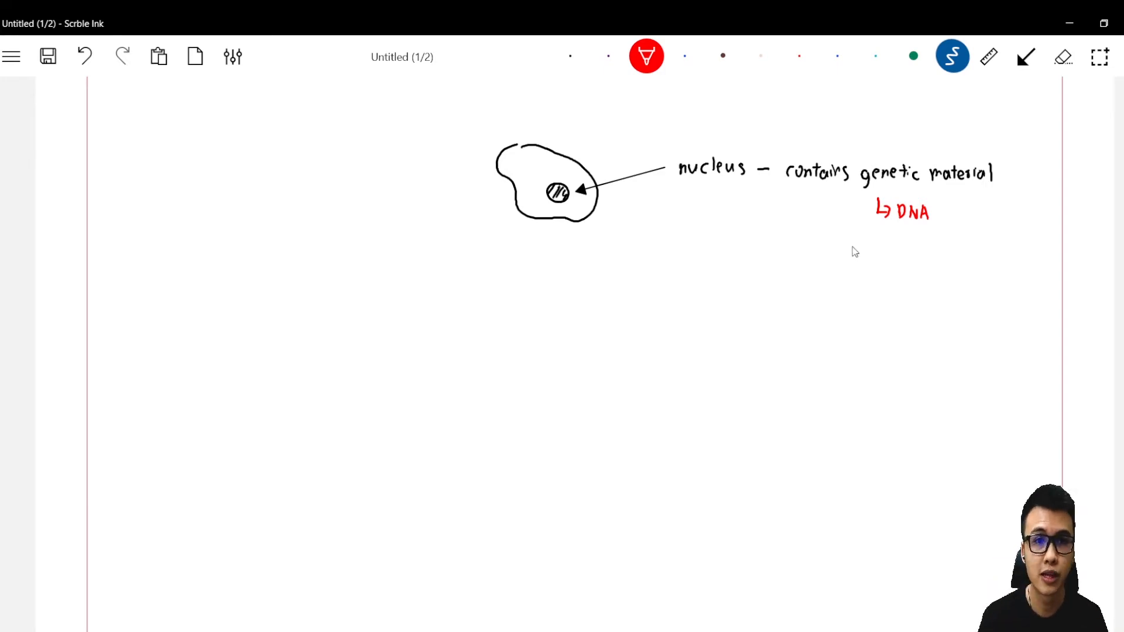
pyautogui.moveTo(782, 199)
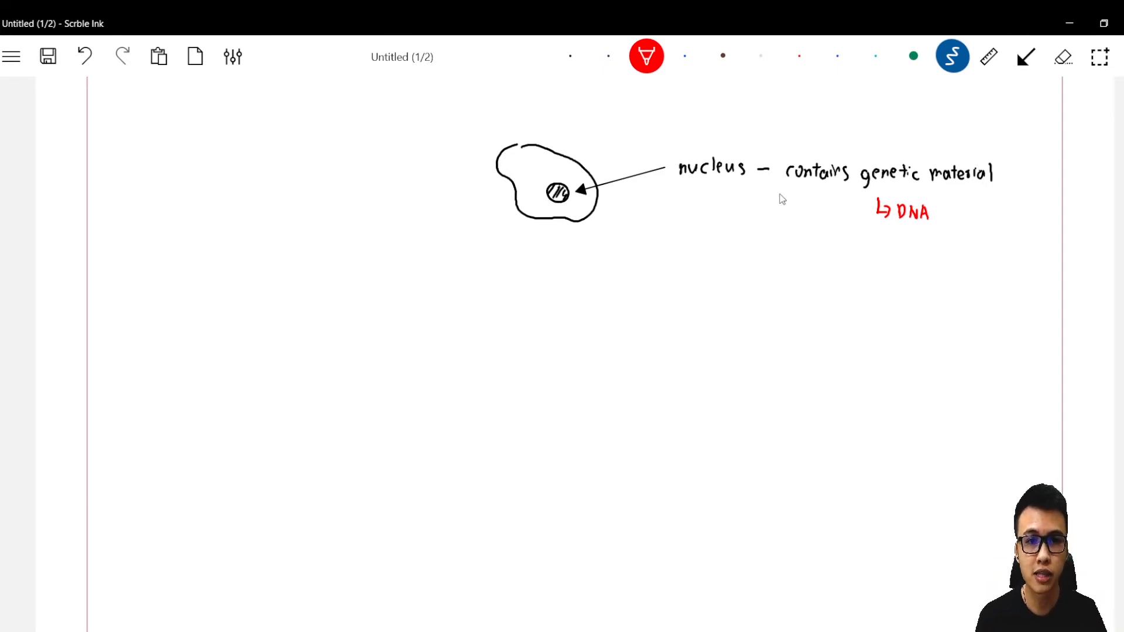
# Step: Write 'cell cycle' in black, then draw two branching lines and a tick-marked horizontal timeline
pyautogui.click(570, 56)
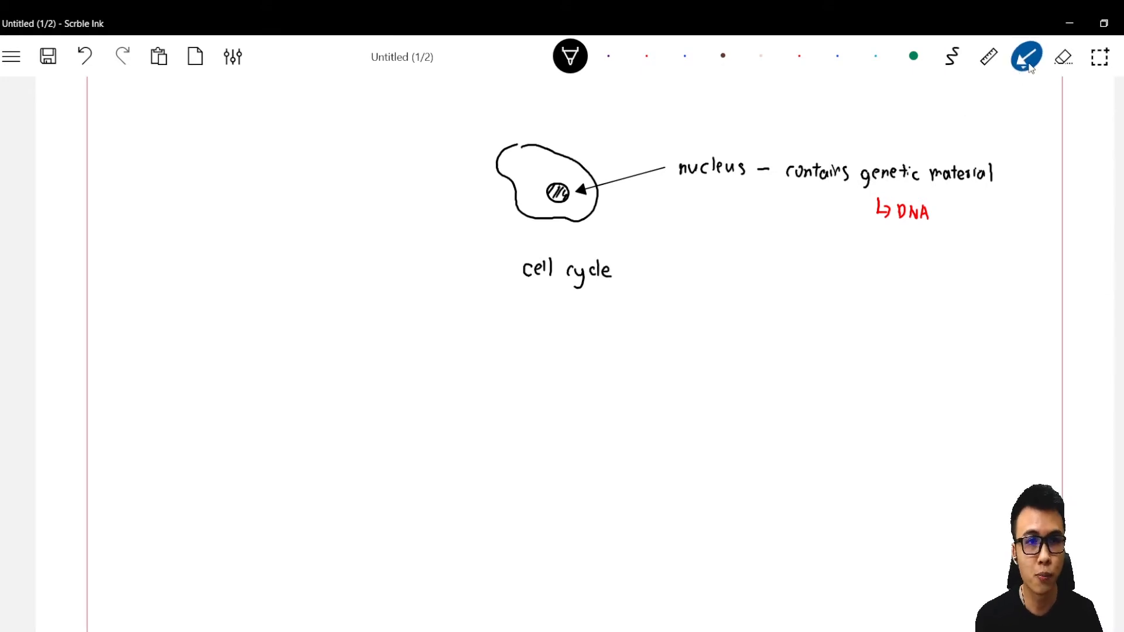
pyautogui.click(1026, 56)
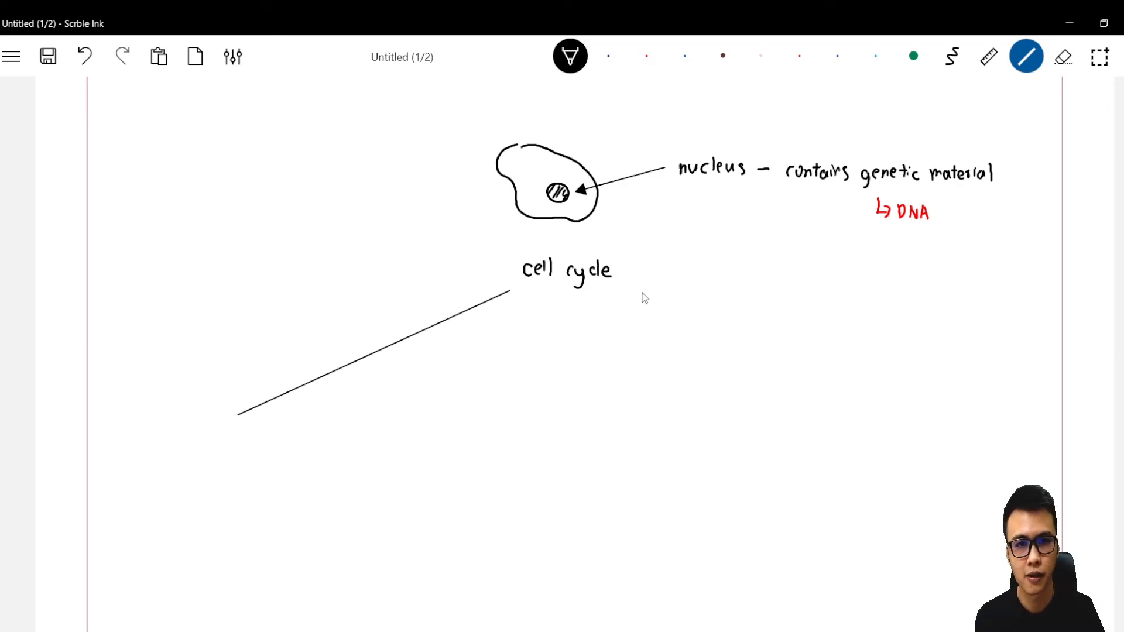
pyautogui.moveTo(628, 291); pyautogui.dragTo(950, 409)
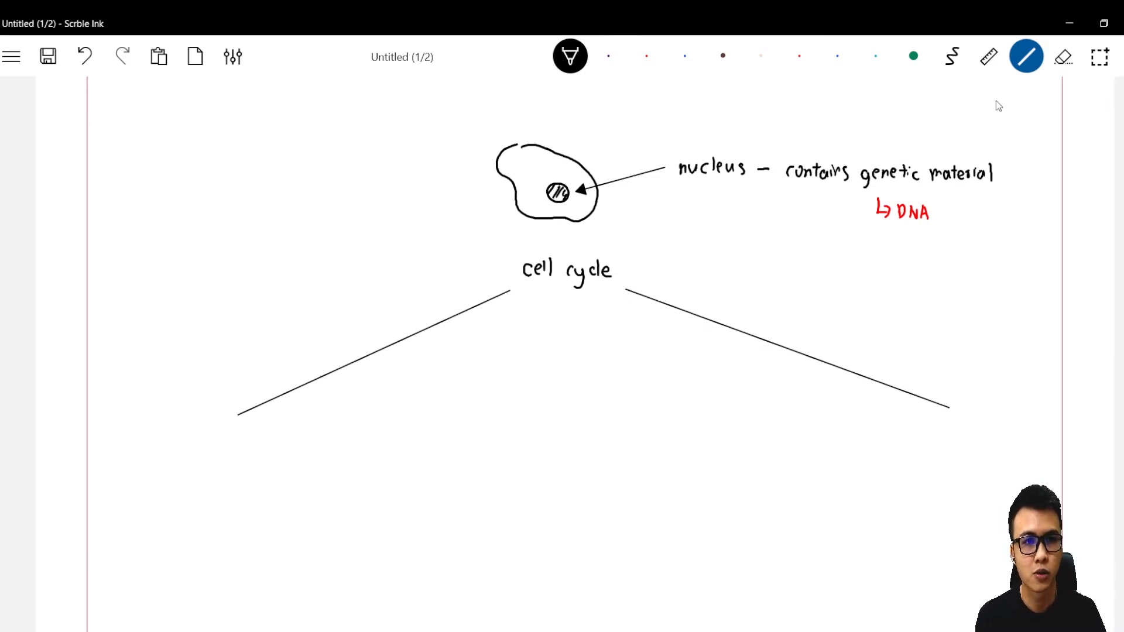
pyautogui.moveTo(200, 471)
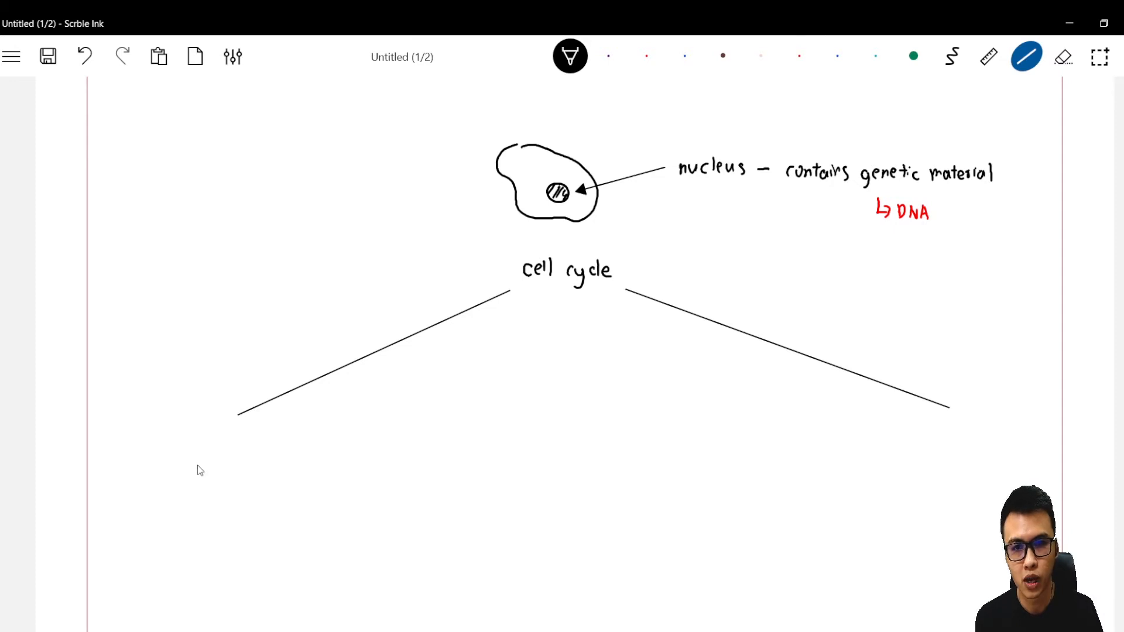
pyautogui.moveTo(199, 466); pyautogui.dragTo(964, 468)
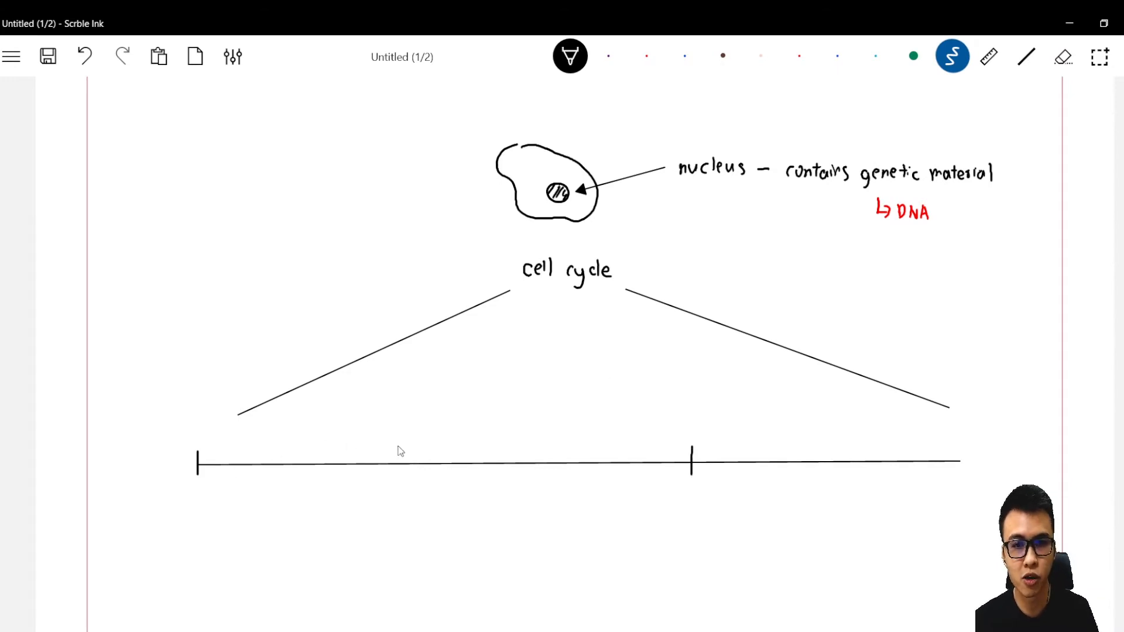
# Step: Handwrite 'Interphase' above the longer left section of the timeline
pyautogui.write('Interphase')
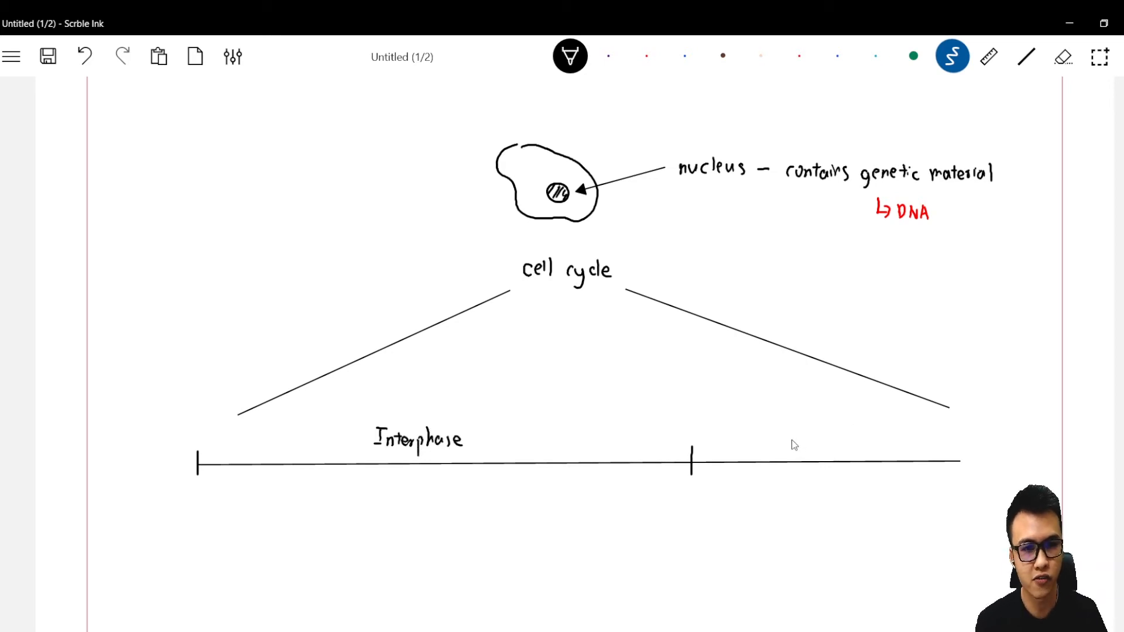
pyautogui.moveTo(788, 439)
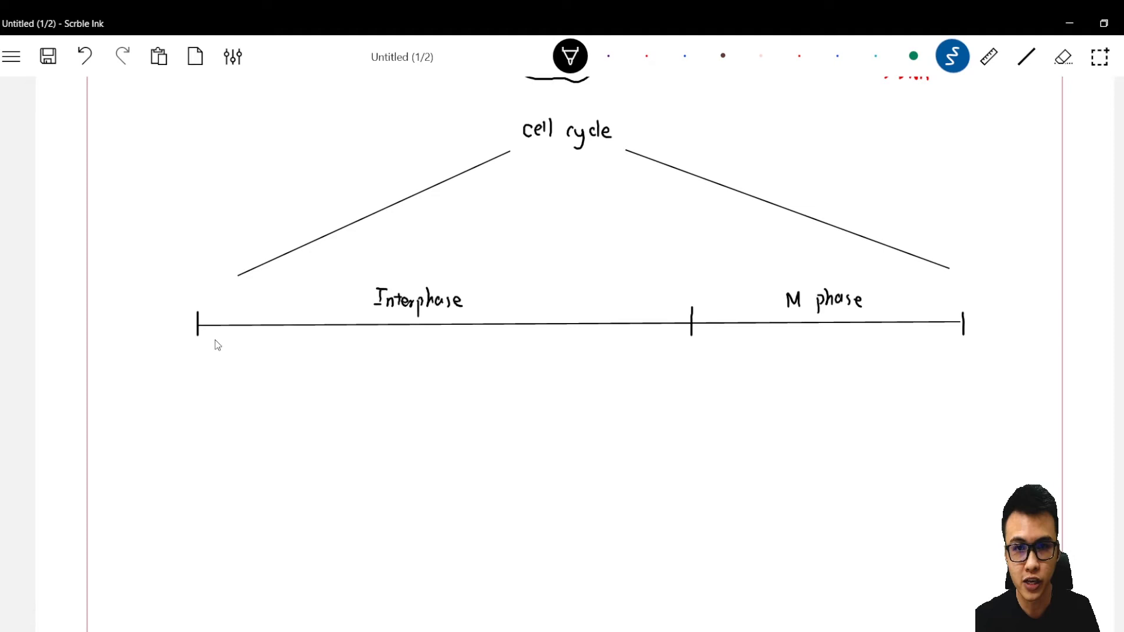
# Step: Sketch a small cell with a shaded nucleus and a curved arrow under the timeline start
pyautogui.moveTo(229, 359); pyautogui.dragTo(247, 384)
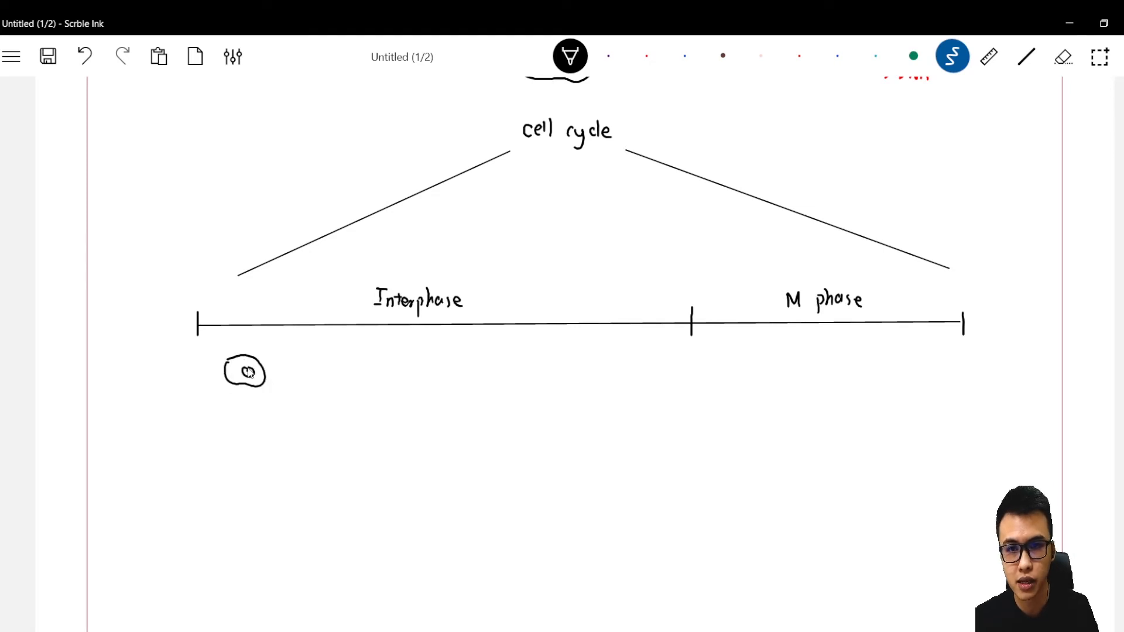
pyautogui.moveTo(258, 365); pyautogui.dragTo(297, 376)
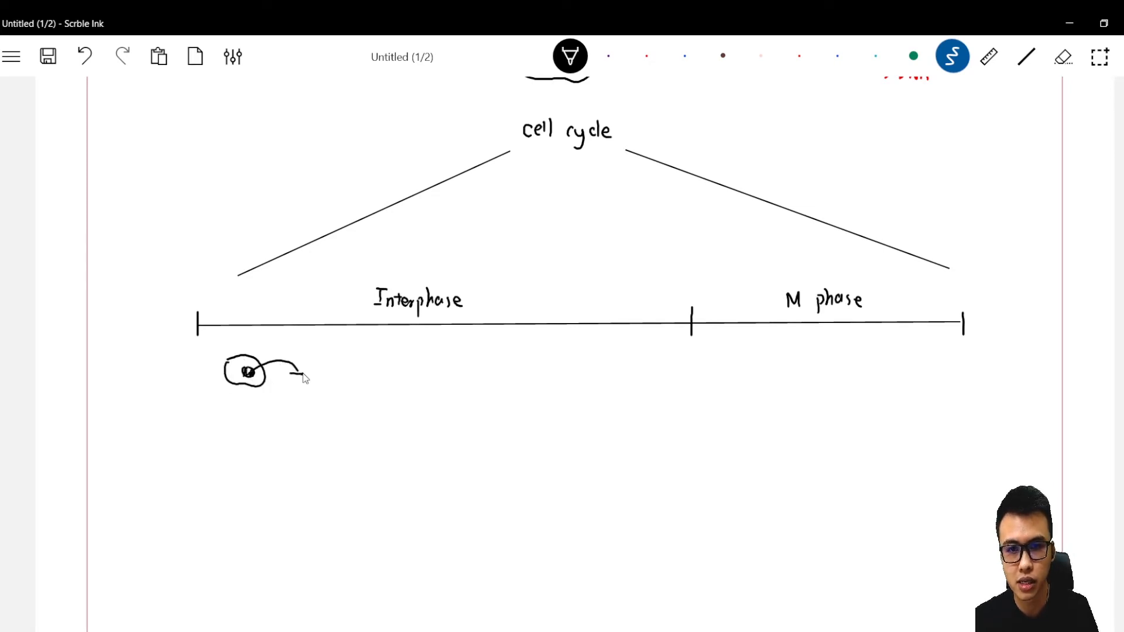
pyautogui.moveTo(276, 369); pyautogui.dragTo(301, 369)
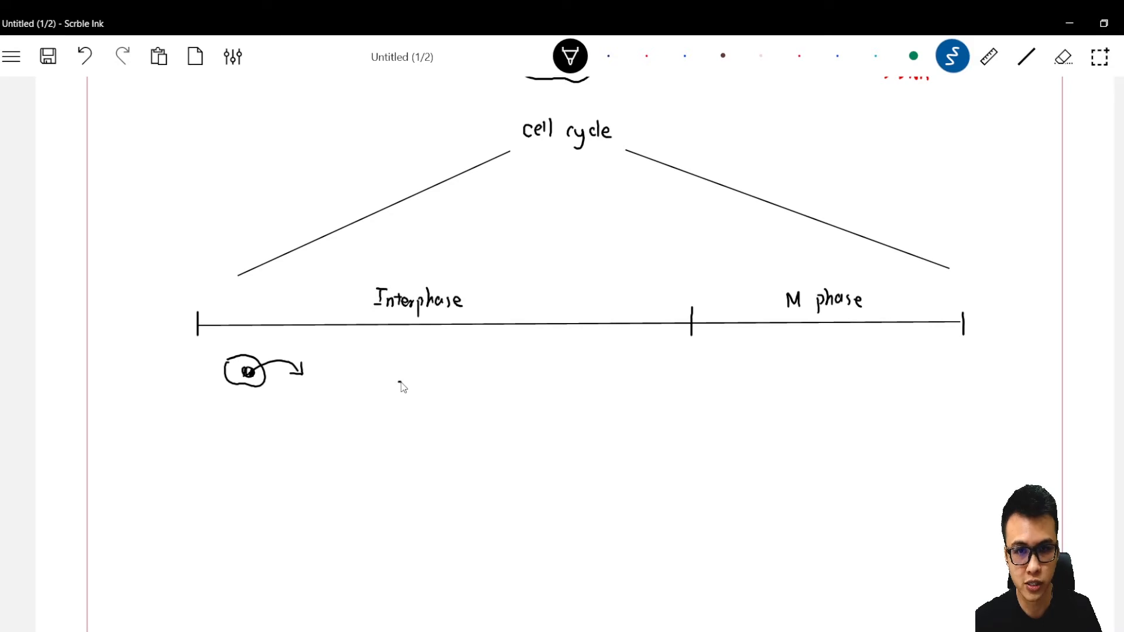
pyautogui.moveTo(401, 380); pyautogui.dragTo(429, 466)
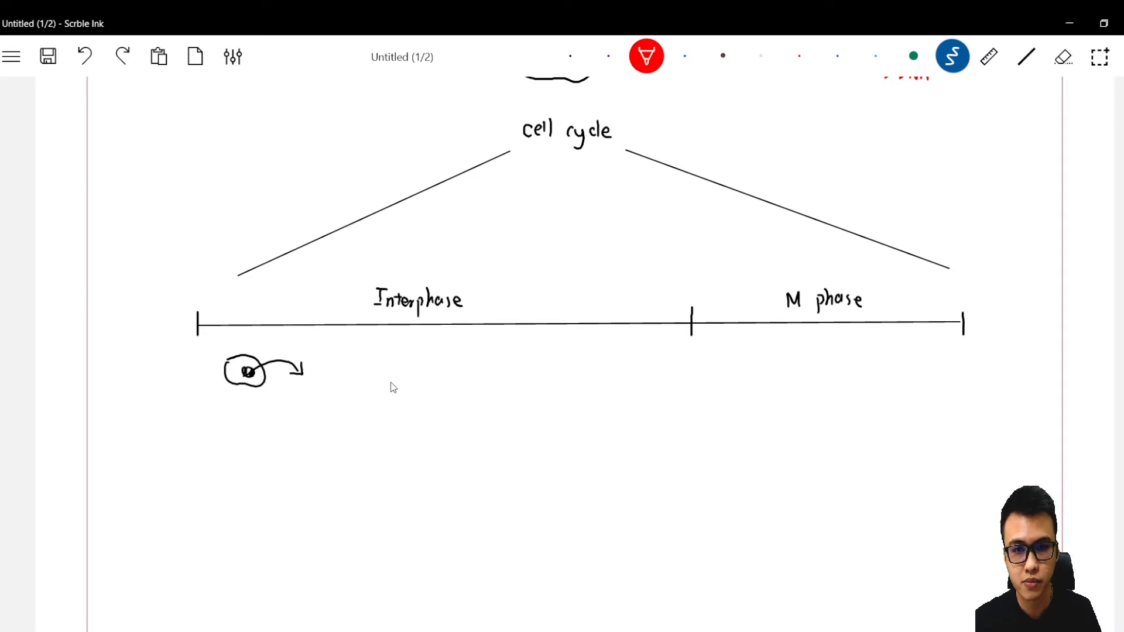
# Step: Draw red and blue wavy strands and label them 'chromatin' in black
pyautogui.moveTo(391, 379); pyautogui.dragTo(423, 484)
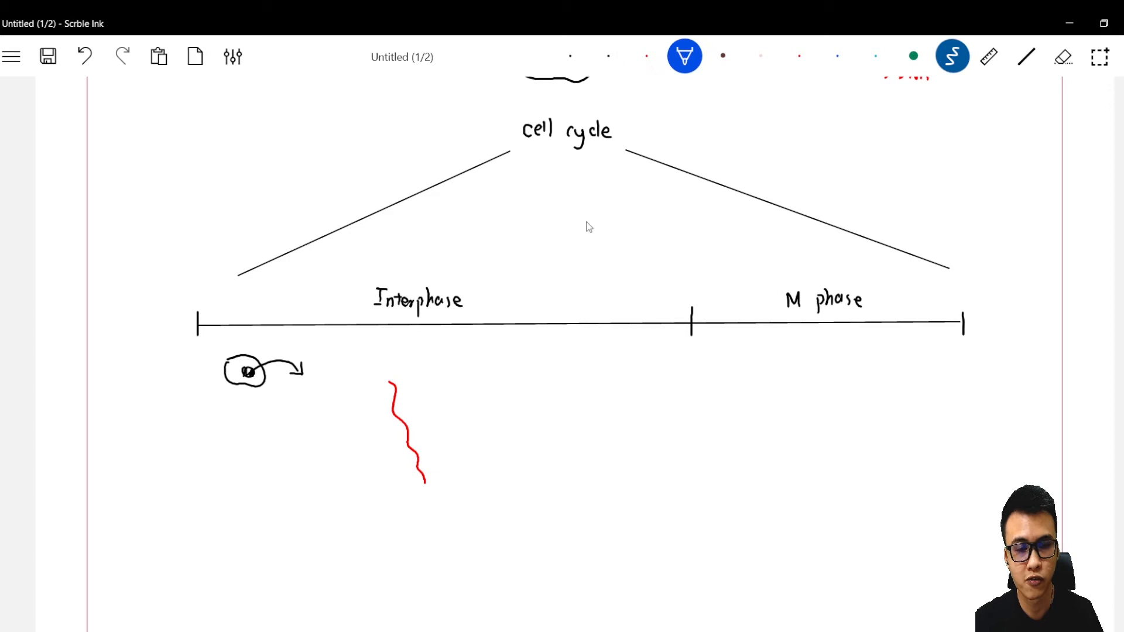
pyautogui.moveTo(472, 366); pyautogui.dragTo(499, 419)
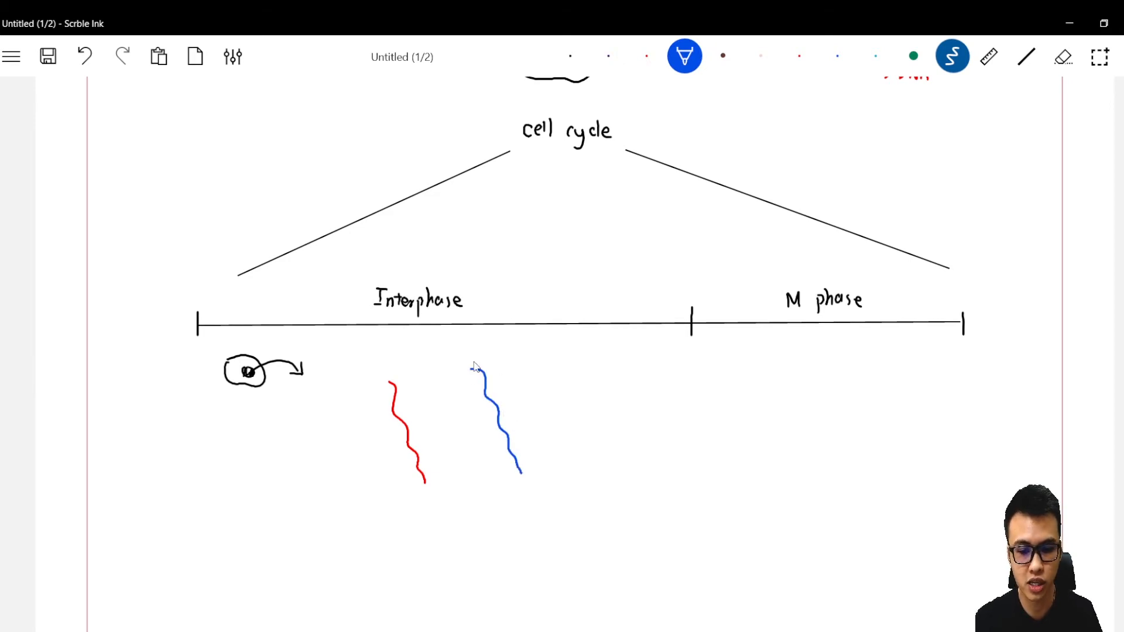
pyautogui.click(570, 56)
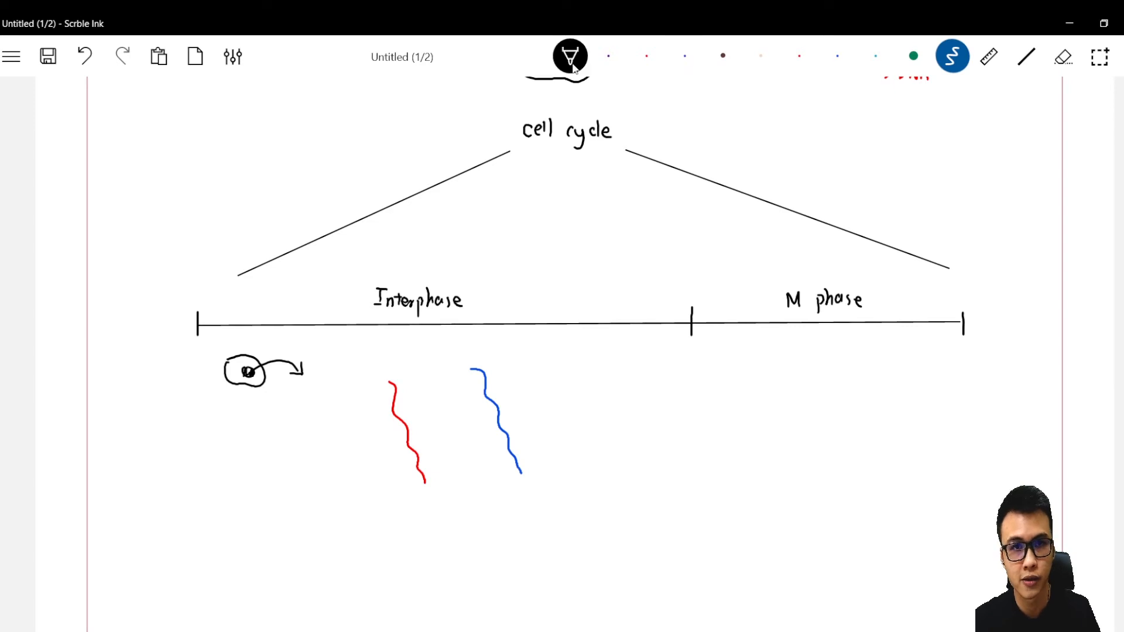
pyautogui.write('chn')
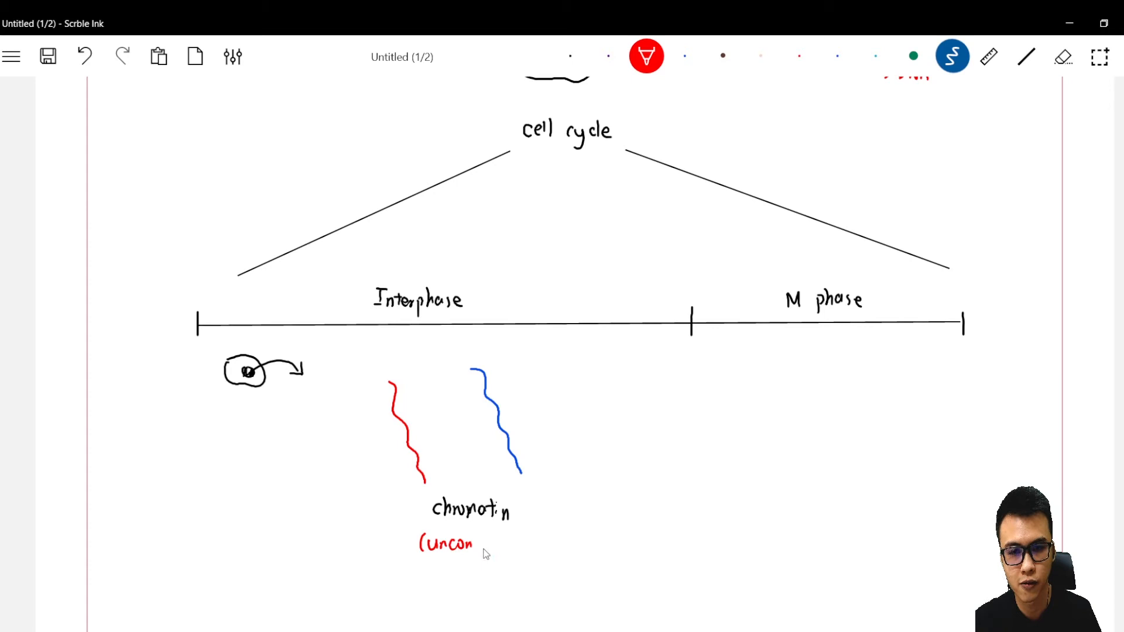
# Step: Handwrite the red note '(uncondense)' beneath the chromatin label
pyautogui.write('dense)')
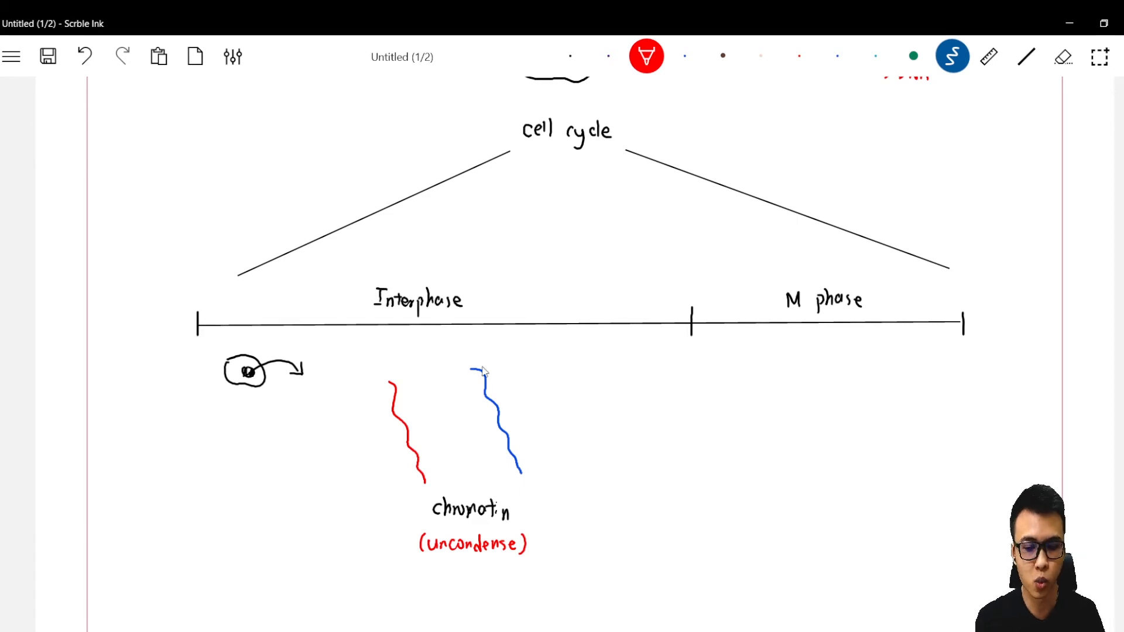
pyautogui.moveTo(443, 407)
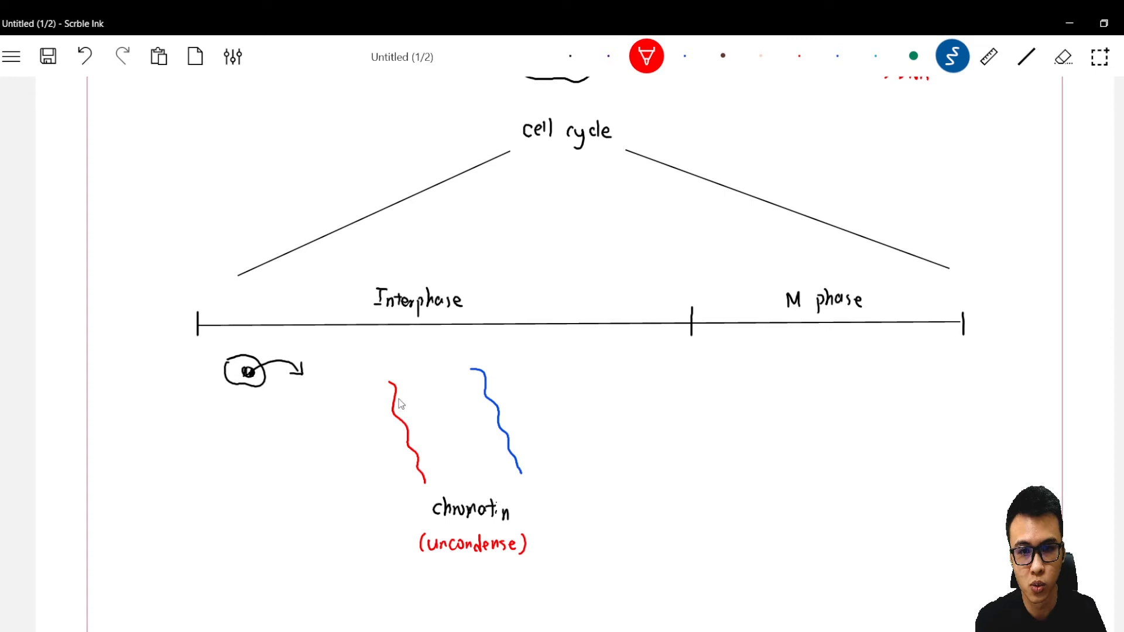
# Step: Add a crossing red strand over the red one and a crossing blue strand over the blue one
pyautogui.moveTo(412, 372); pyautogui.dragTo(415, 402)
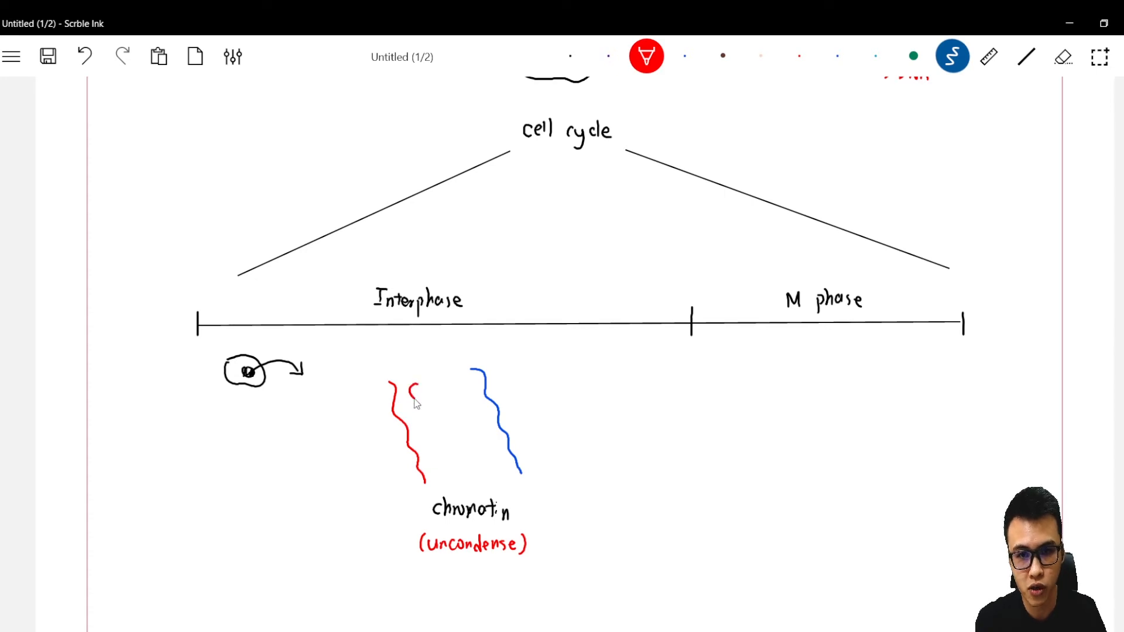
pyautogui.moveTo(412, 391); pyautogui.dragTo(459, 466)
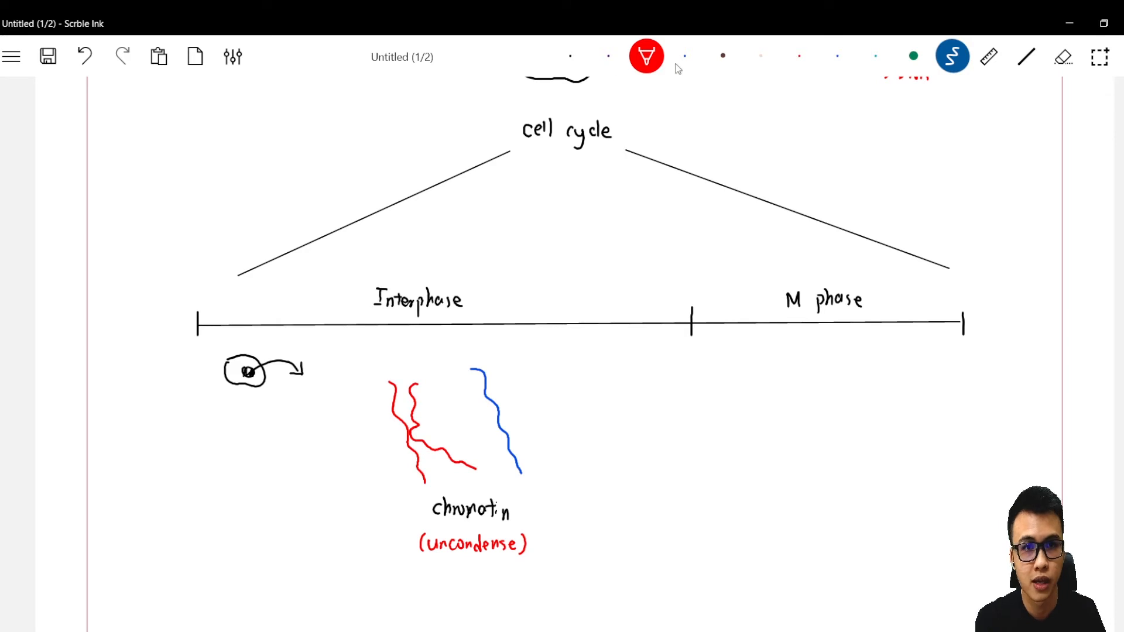
pyautogui.click(685, 56)
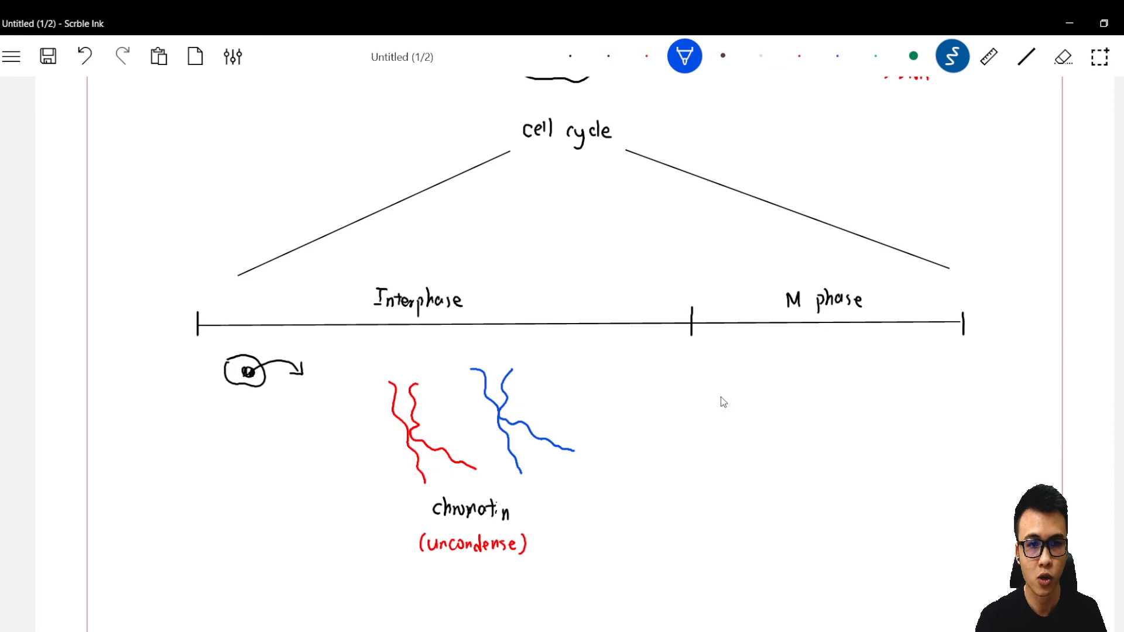
pyautogui.click(1026, 56)
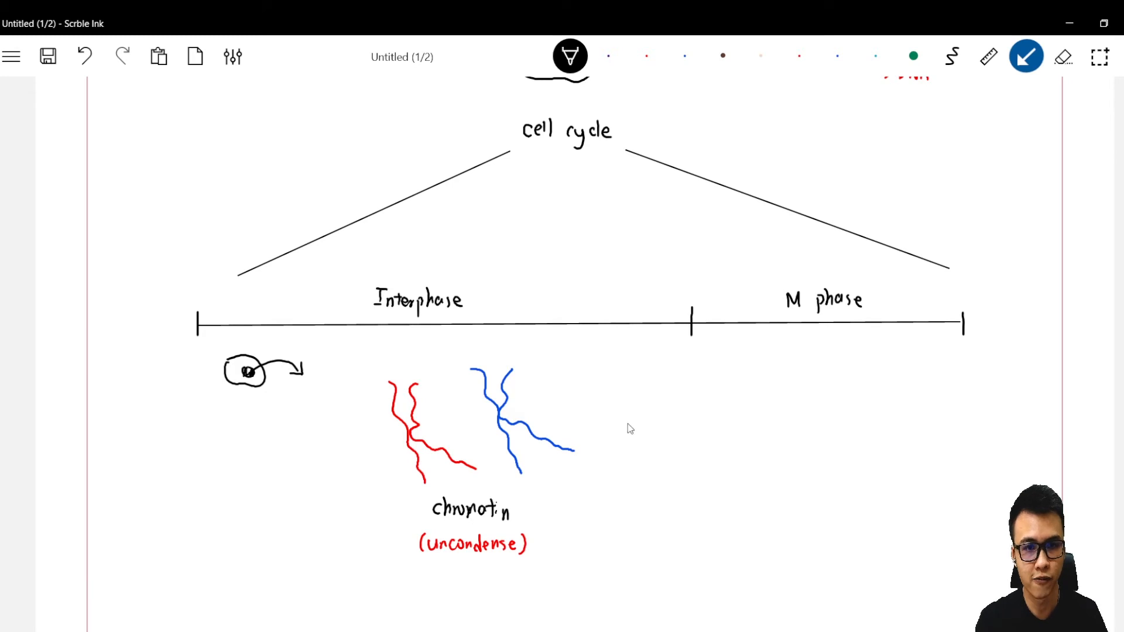
# Step: Draw the arrow toward M phase and write 'condense' above it
pyautogui.moveTo(630, 427); pyautogui.dragTo(767, 426)
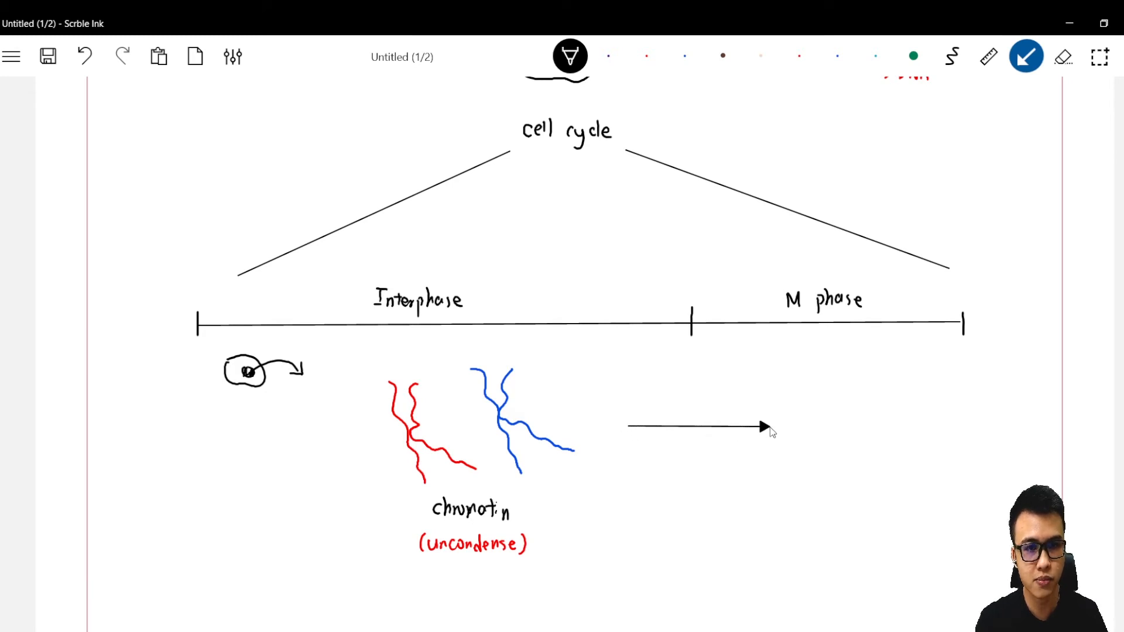
pyautogui.click(953, 56)
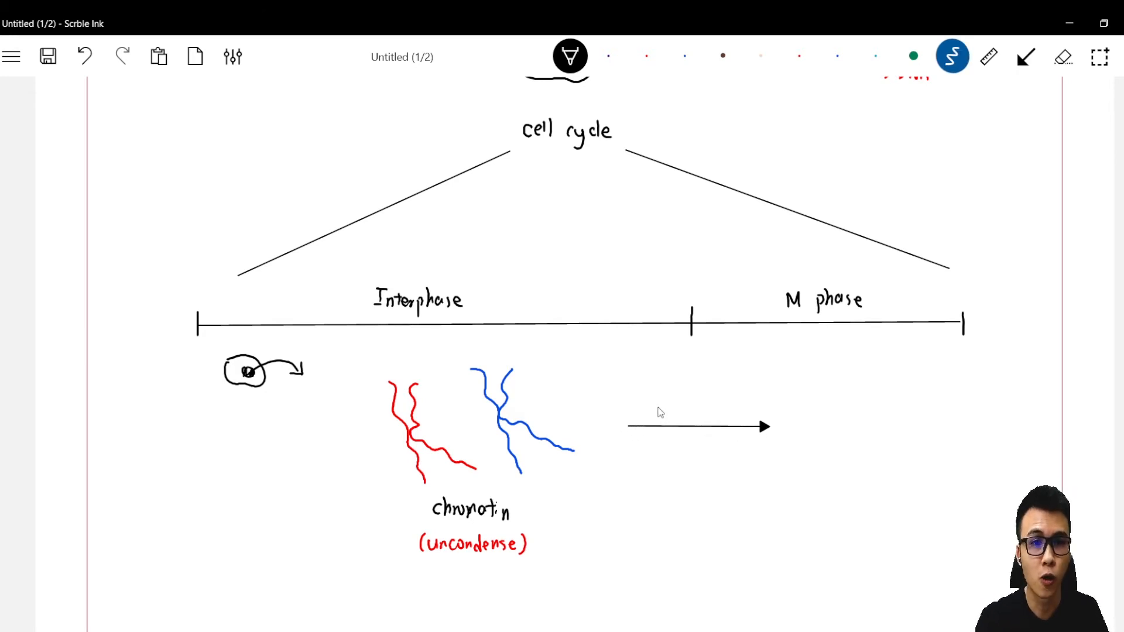
pyautogui.write('condense')
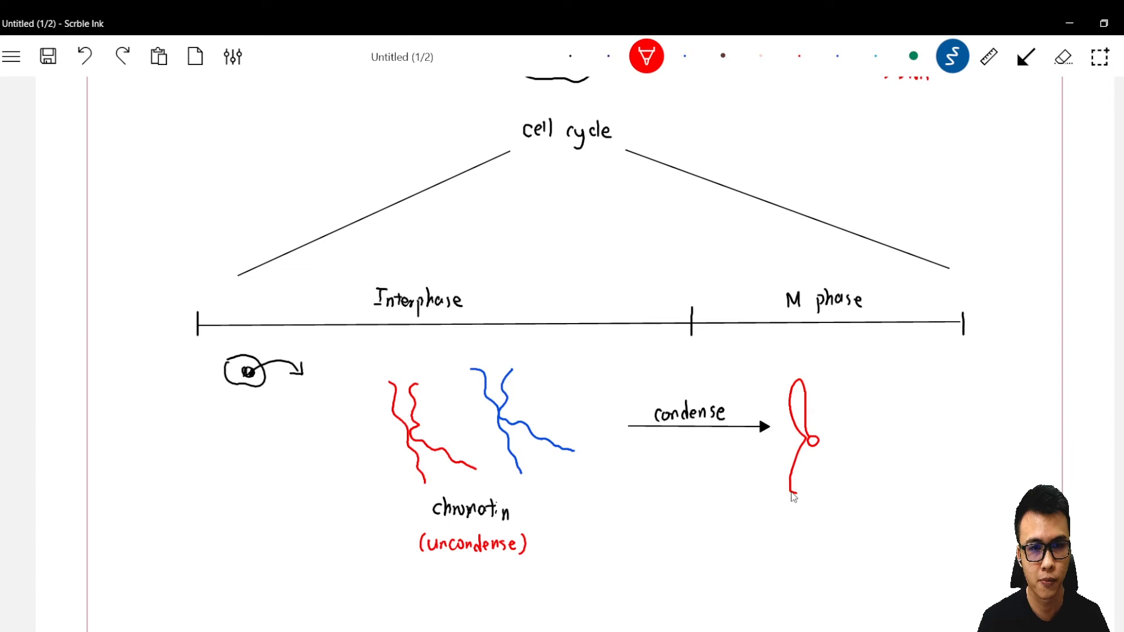
# Step: Draw a red and a blue X-shaped chromosome after the arrow, labelled 'chromosomes'
pyautogui.moveTo(810, 449); pyautogui.dragTo(835, 510)
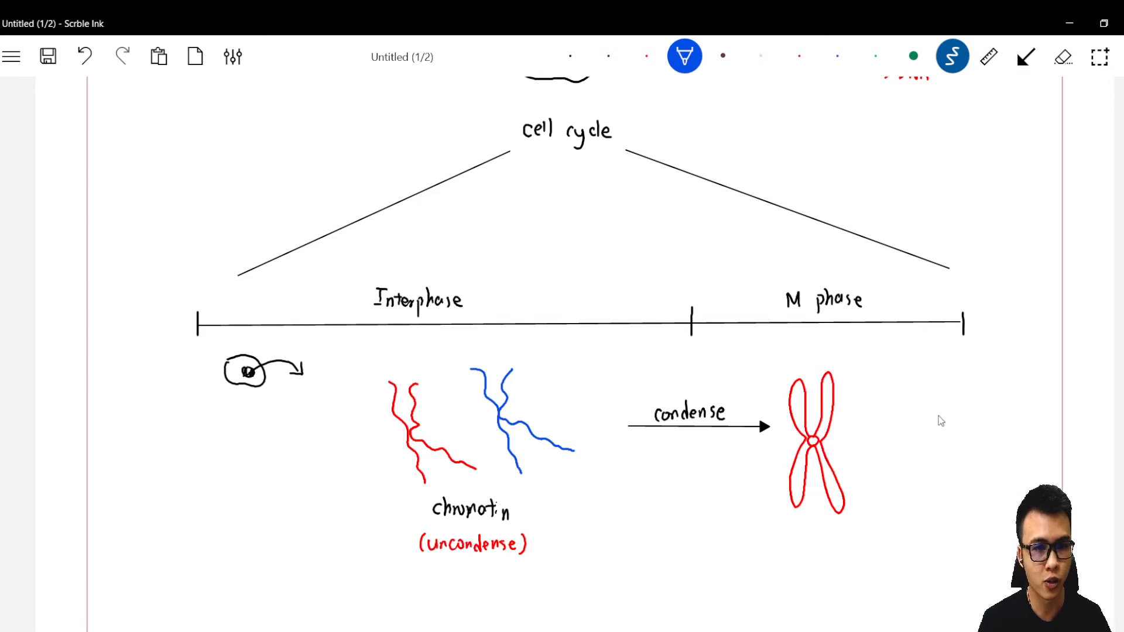
pyautogui.moveTo(968, 409); pyautogui.dragTo(970, 434)
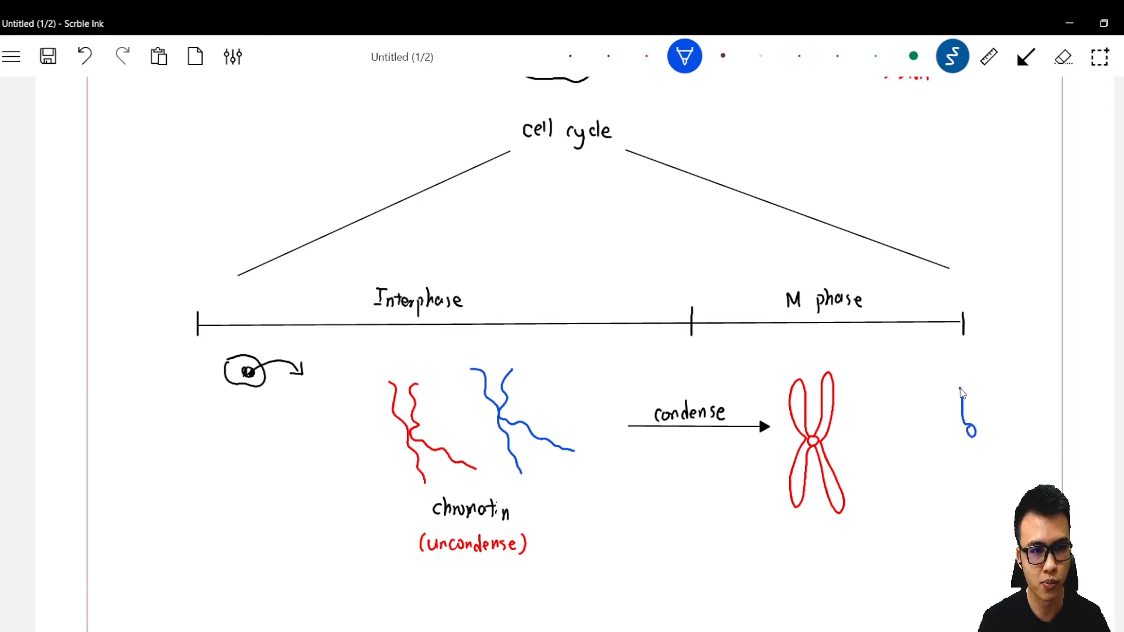
pyautogui.moveTo(968, 434); pyautogui.dragTo(946, 503)
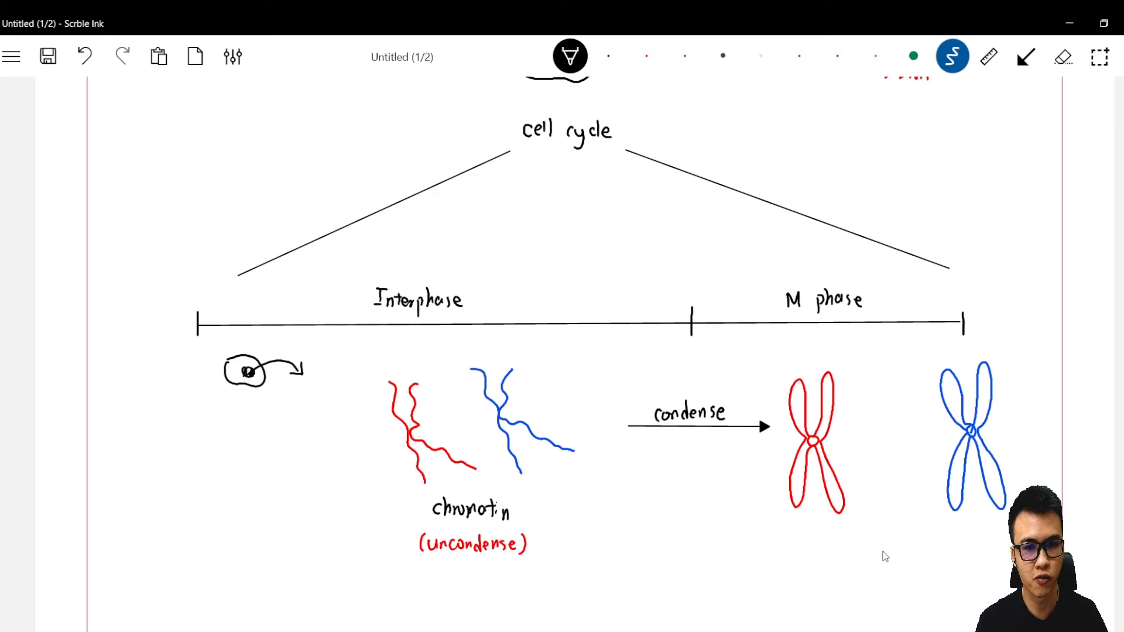
pyautogui.write('chromosomes')
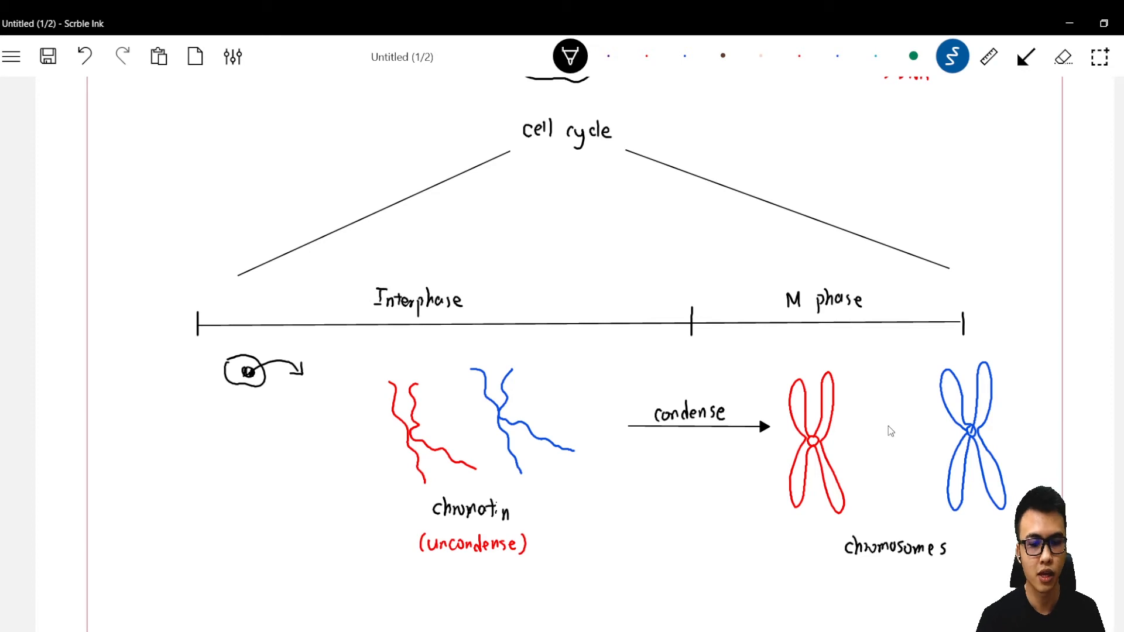
pyautogui.moveTo(899, 459)
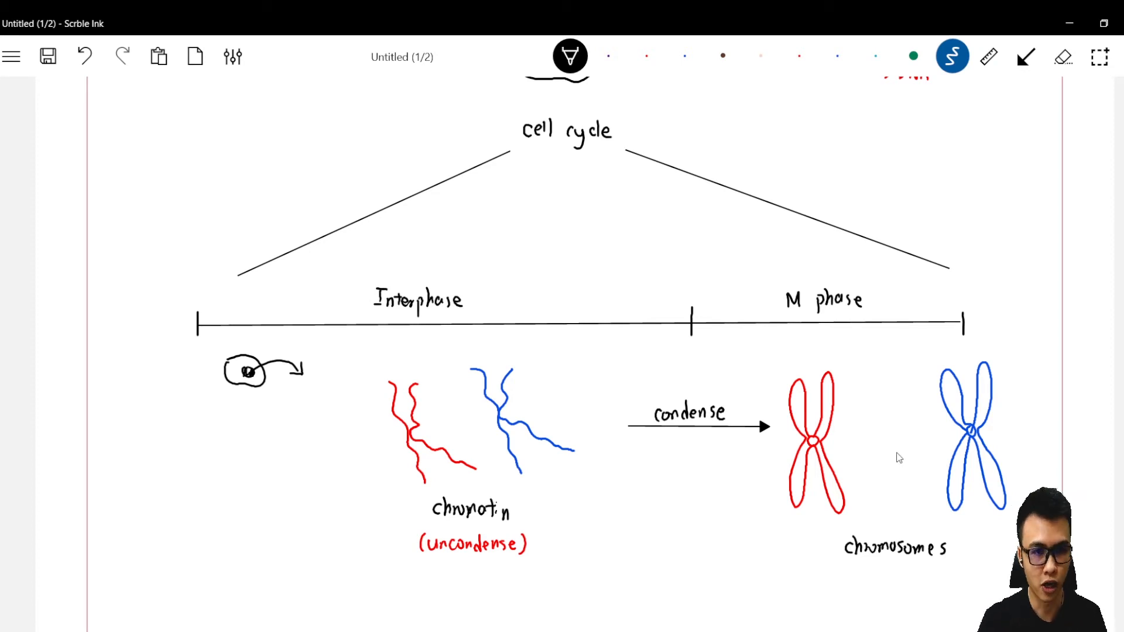
pyautogui.moveTo(849, 474)
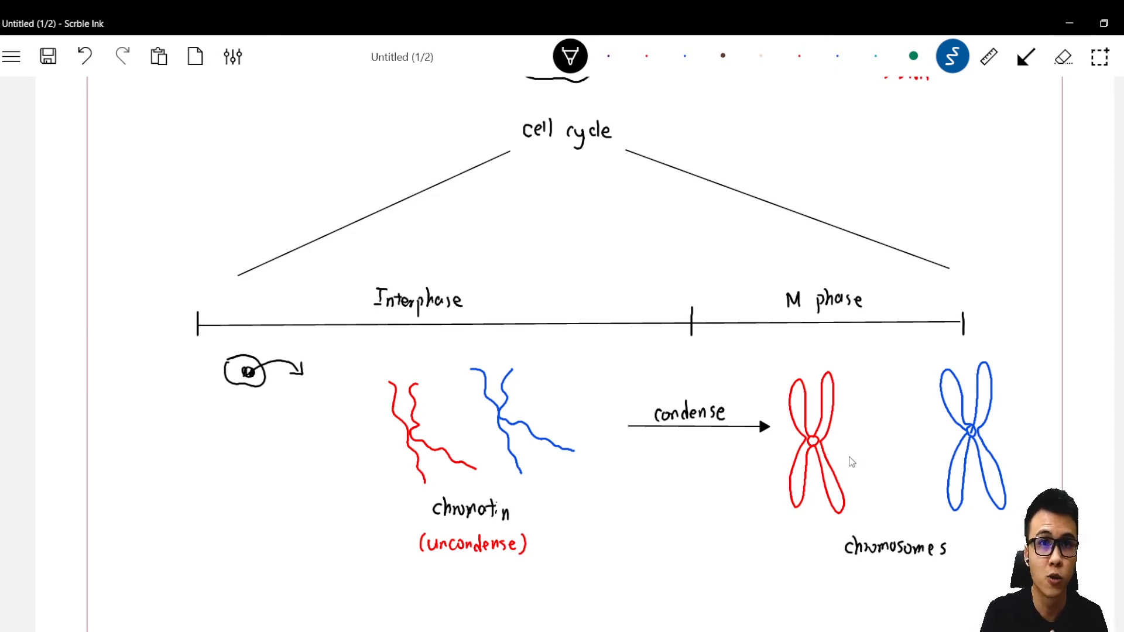
# Step: Enclose the red chromosome's left half in a purple dashed box with a 'chromatid' pointer label
pyautogui.click(609, 56)
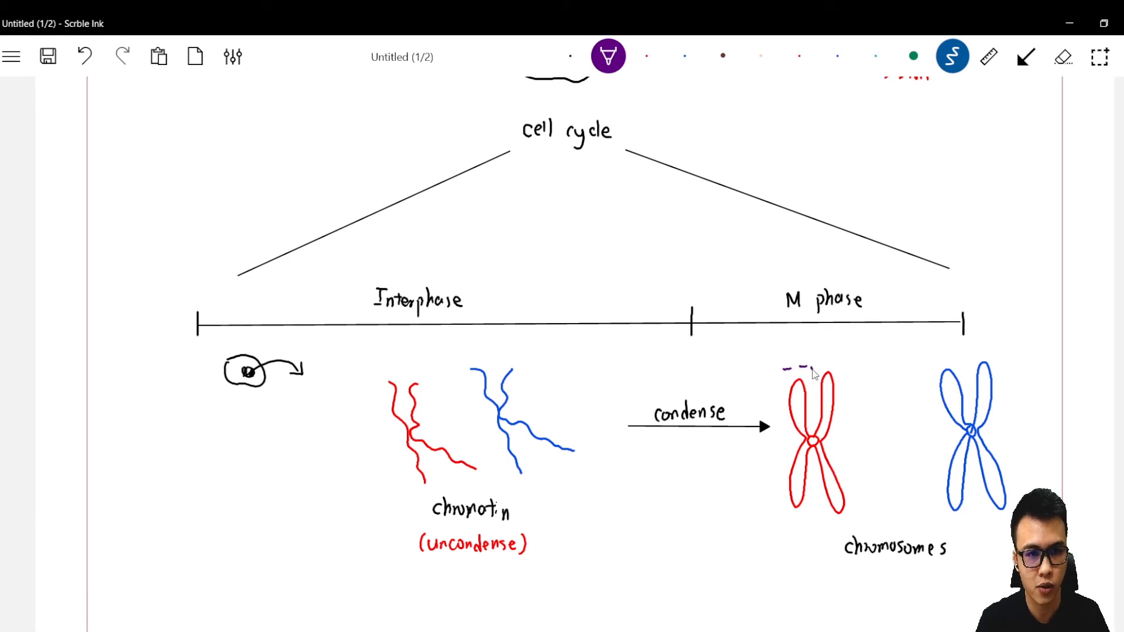
pyautogui.moveTo(813, 372); pyautogui.dragTo(814, 494)
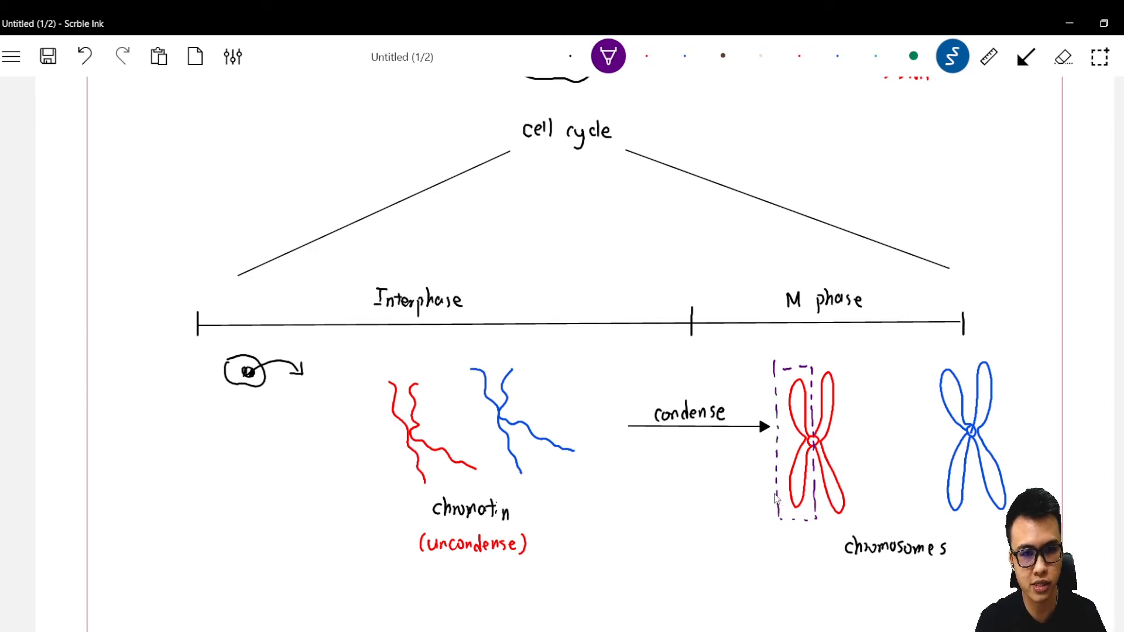
pyautogui.write('ch')
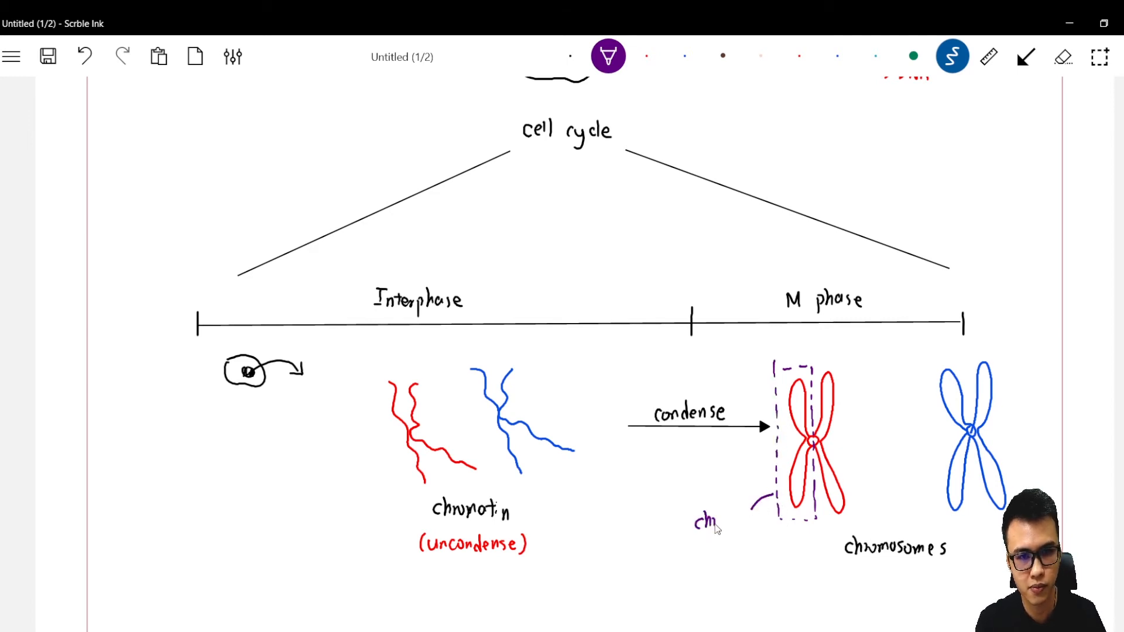
pyautogui.write('chromot')
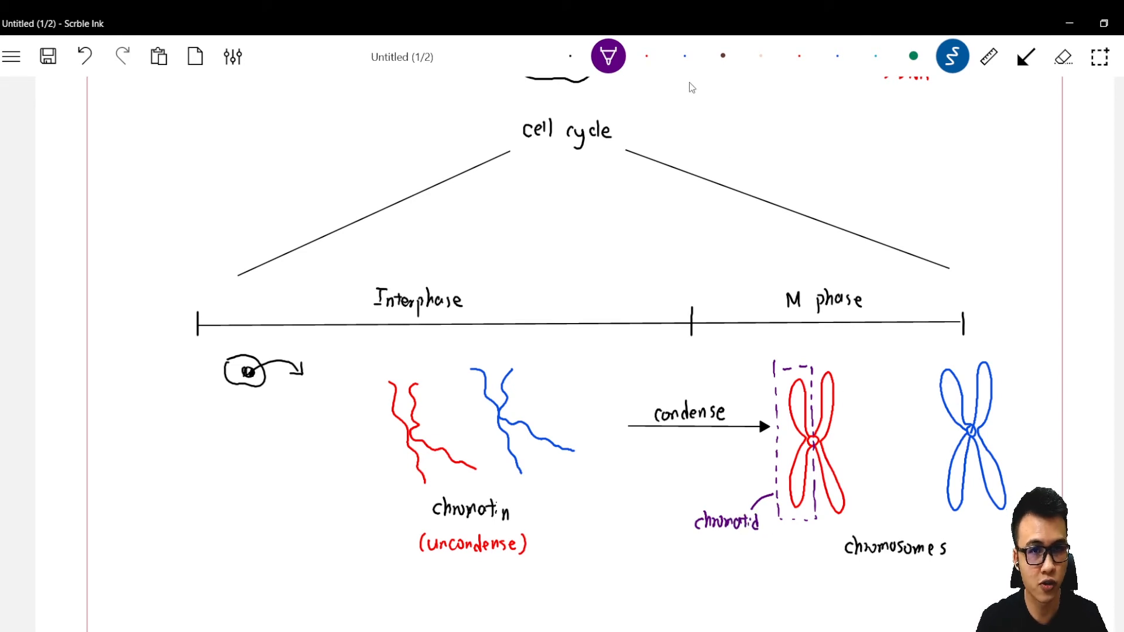
pyautogui.click(722, 56)
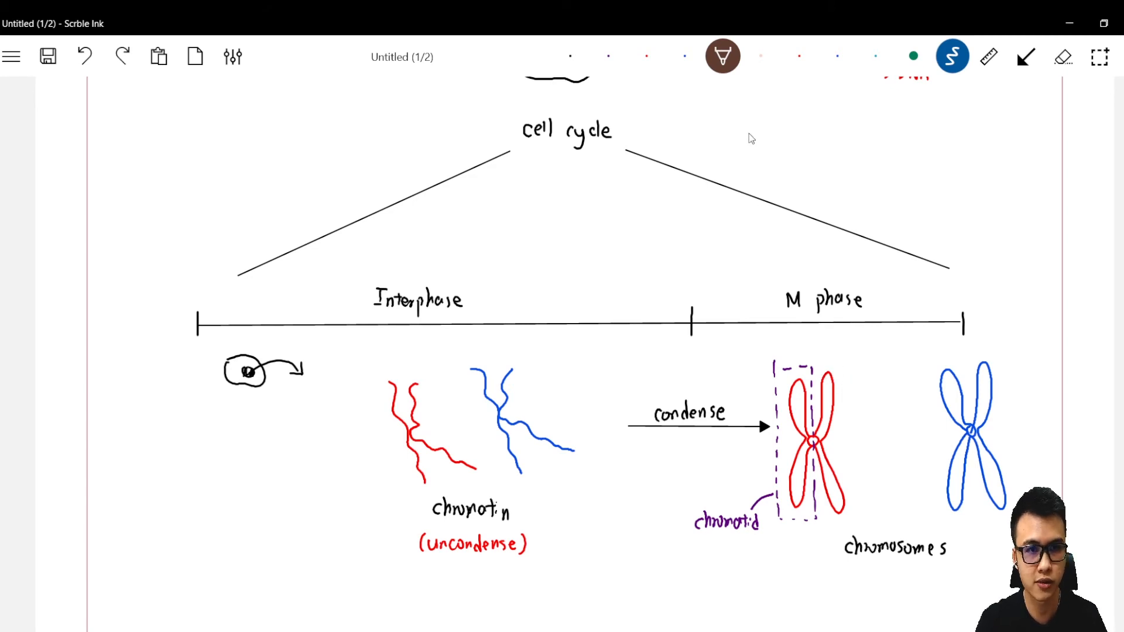
# Step: Adjust the brown pen thickness for the second dashed chromatid box
pyautogui.click(722, 56)
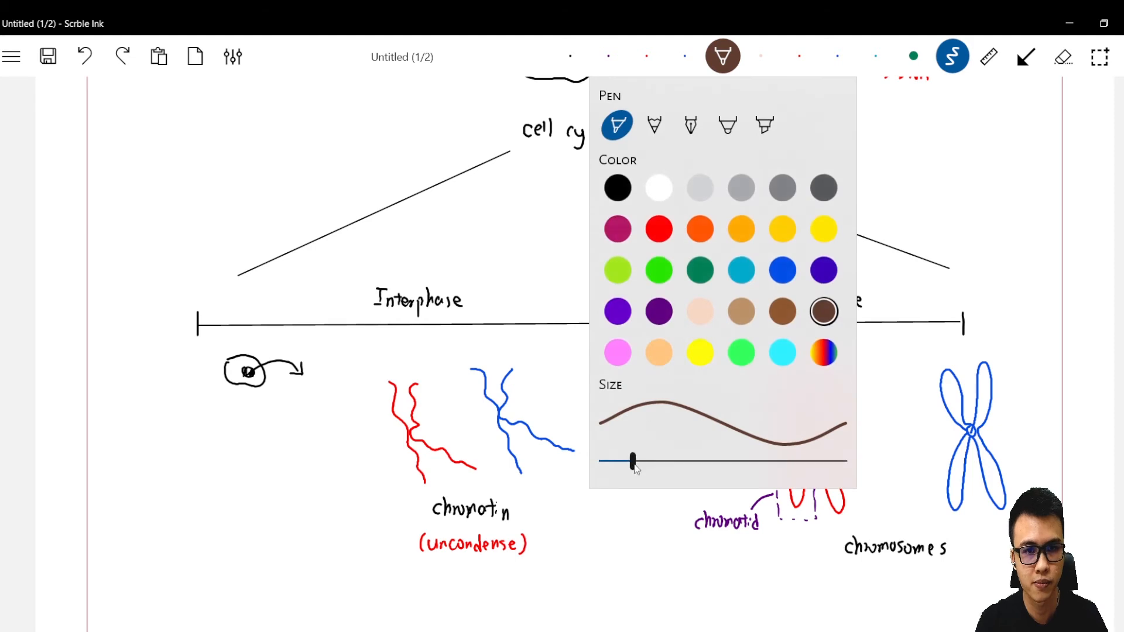
pyautogui.moveTo(632, 460); pyautogui.dragTo(609, 460)
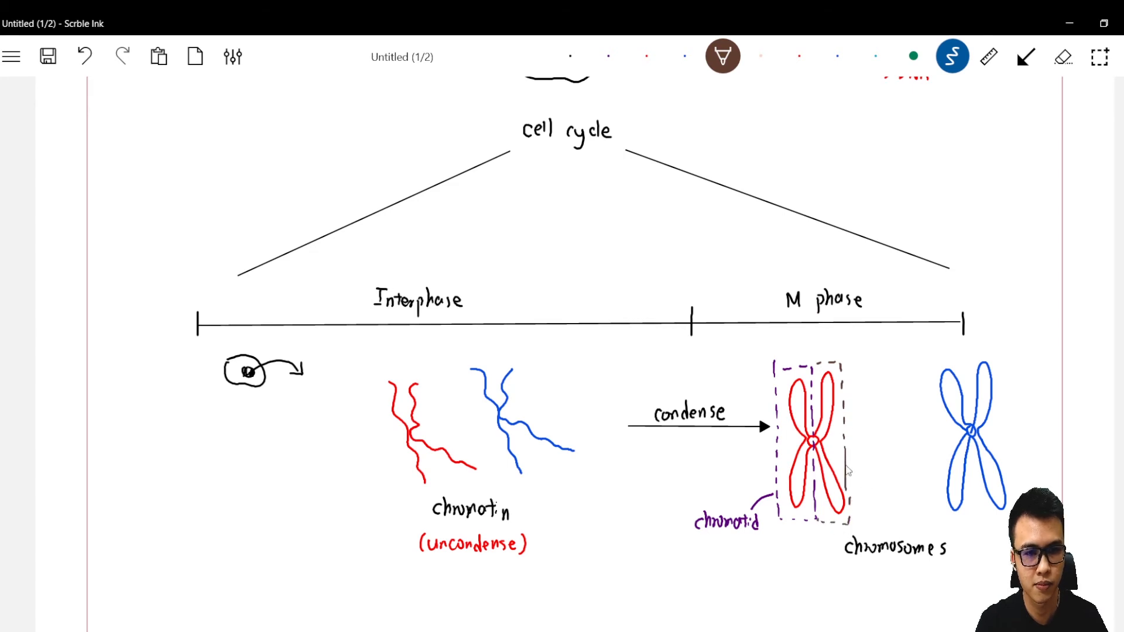
pyautogui.moveTo(854, 500)
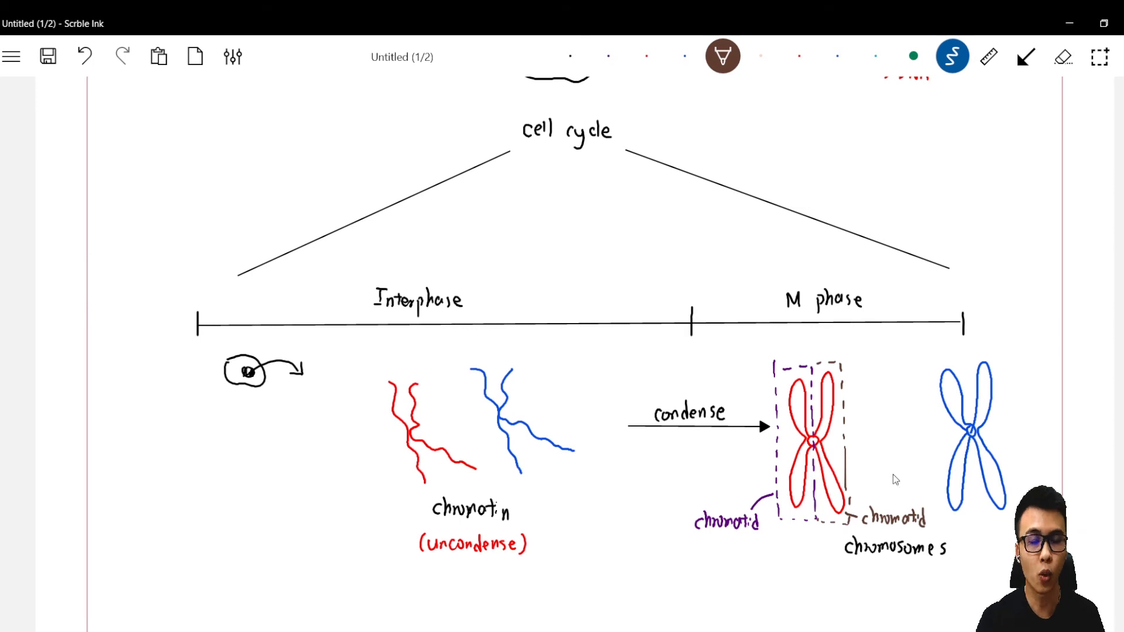
pyautogui.moveTo(821, 372)
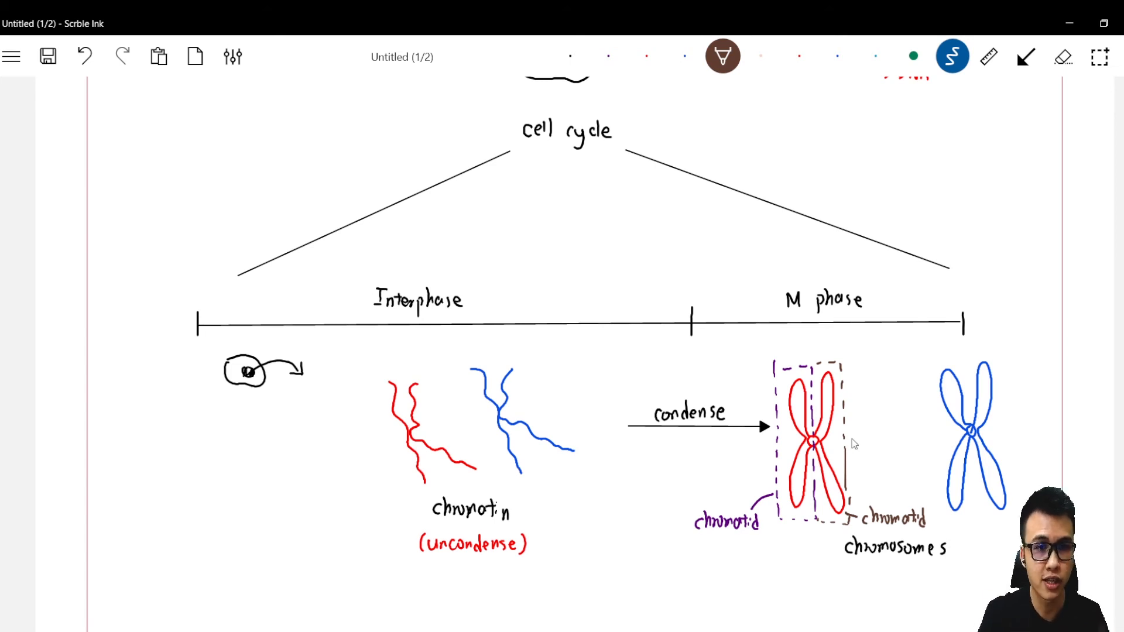
pyautogui.moveTo(773, 337)
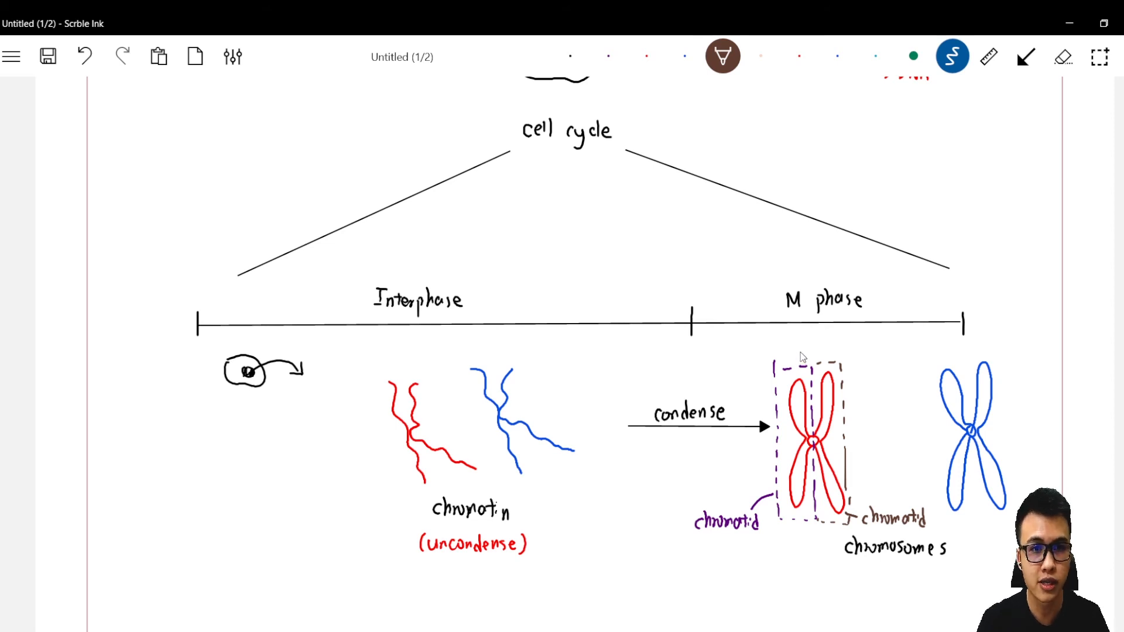
# Step: In black ink, bracket the halves and write 'sister chromatids' and 'non-' labels with tick marks on the strands
pyautogui.click(570, 56)
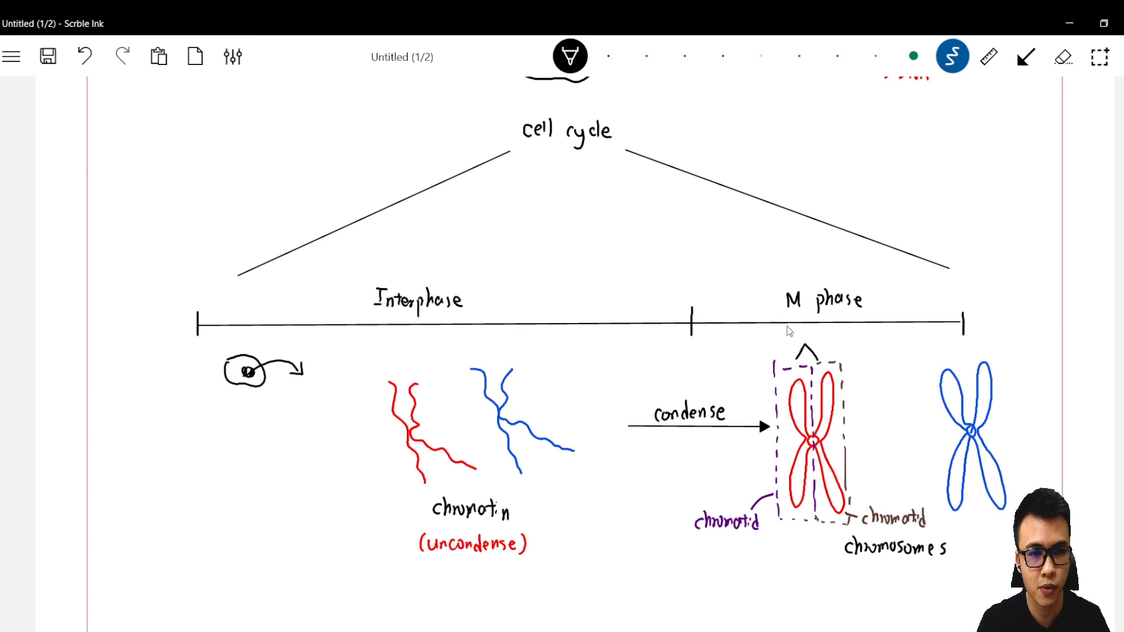
pyautogui.write('sister')
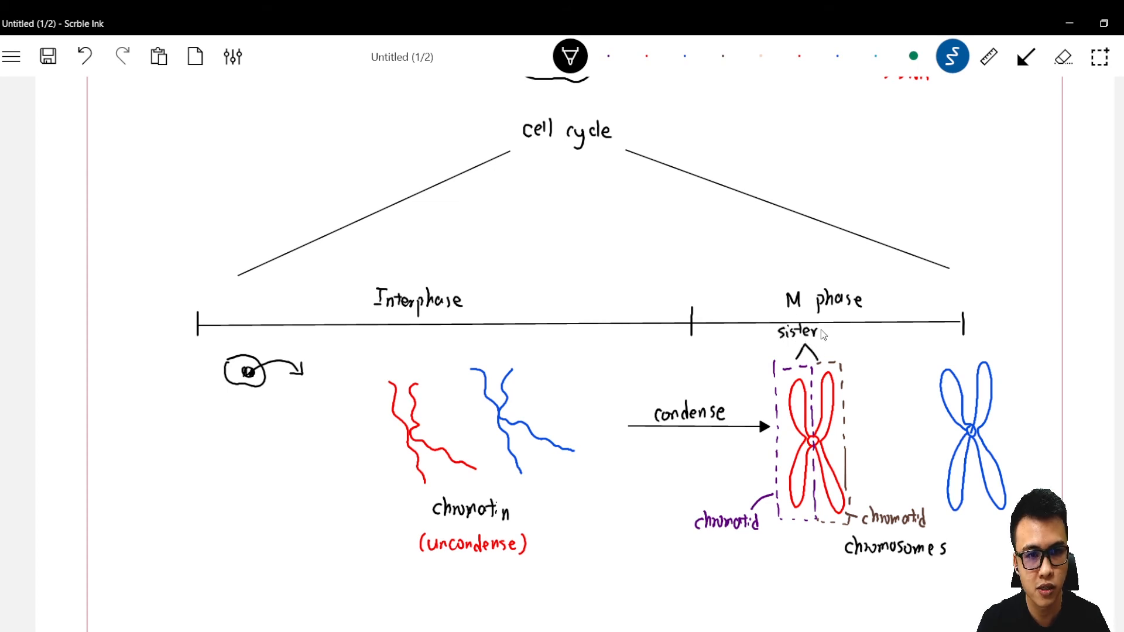
pyautogui.write('chromotids')
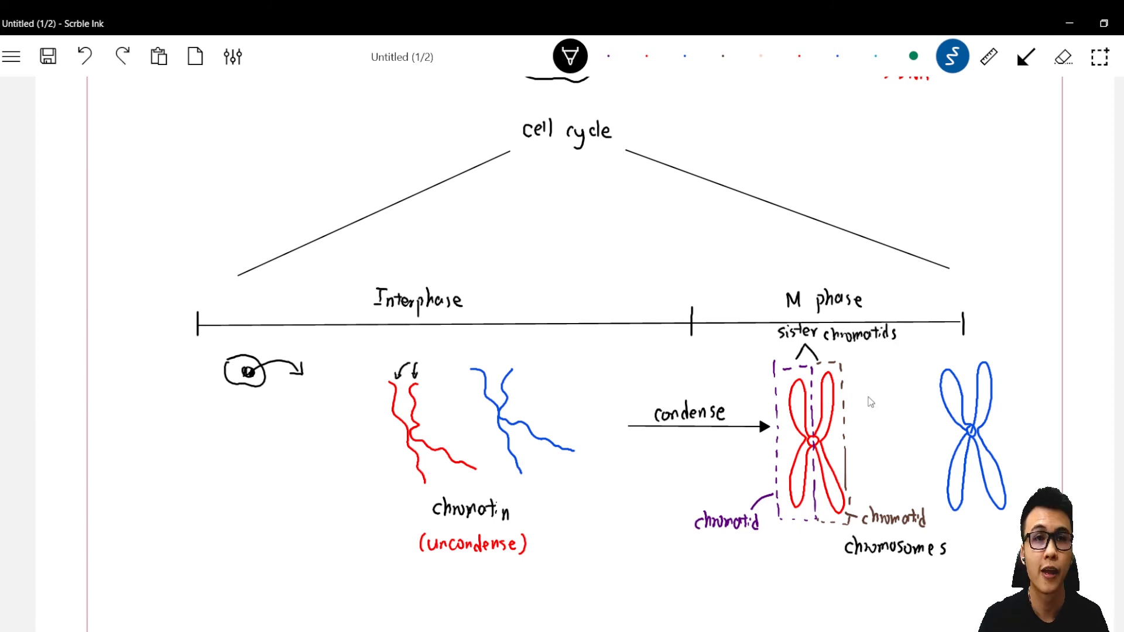
pyautogui.moveTo(874, 404)
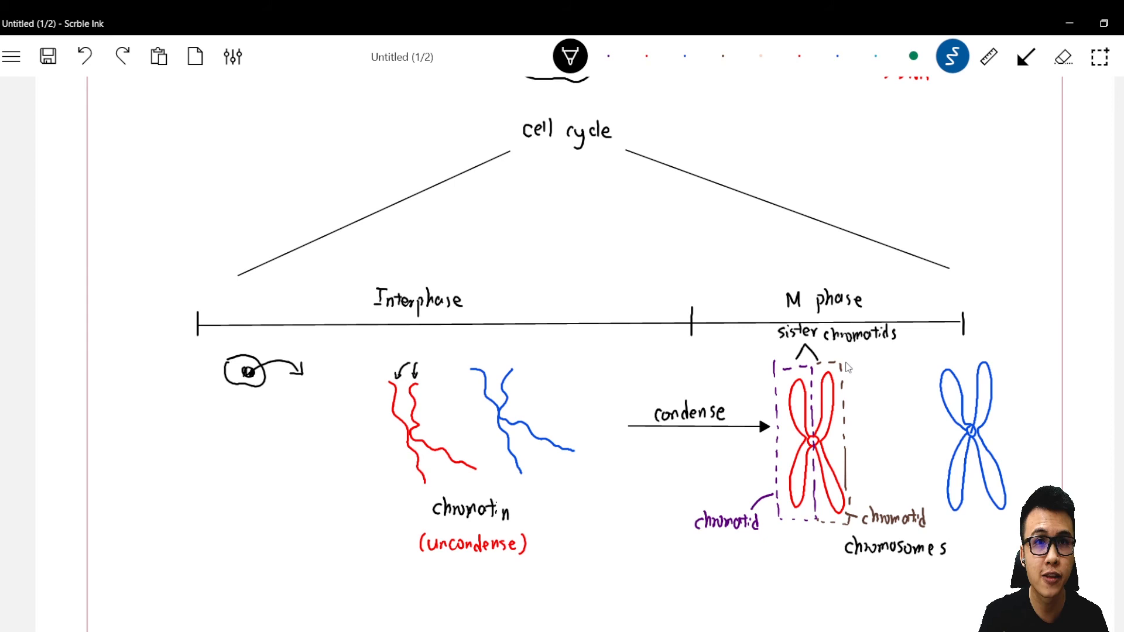
pyautogui.moveTo(837, 409)
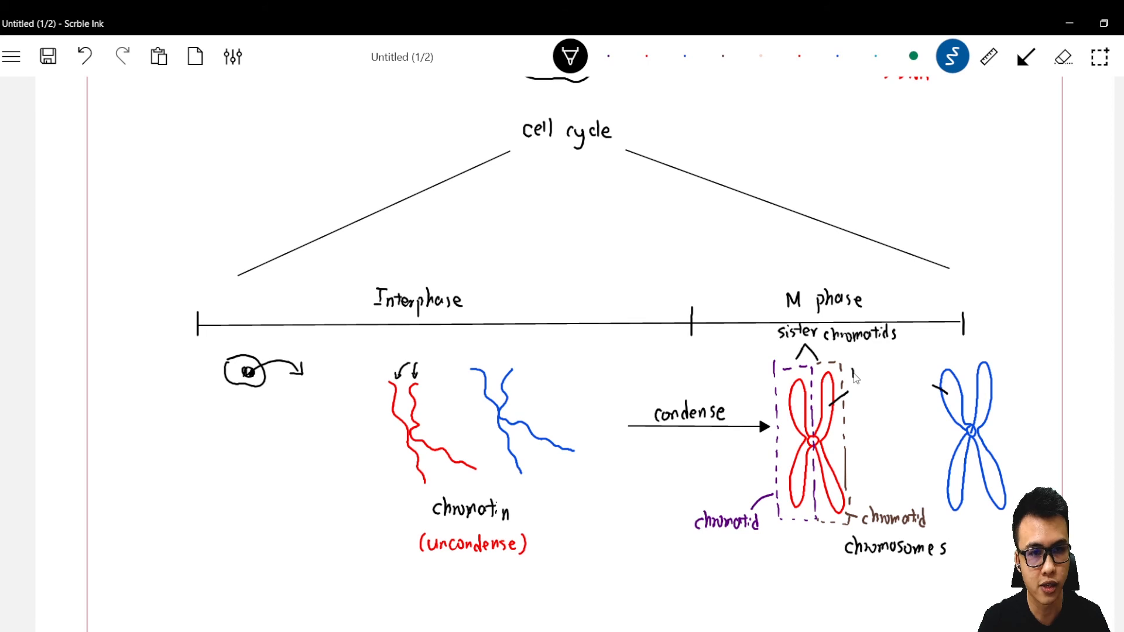
pyautogui.write('non-')
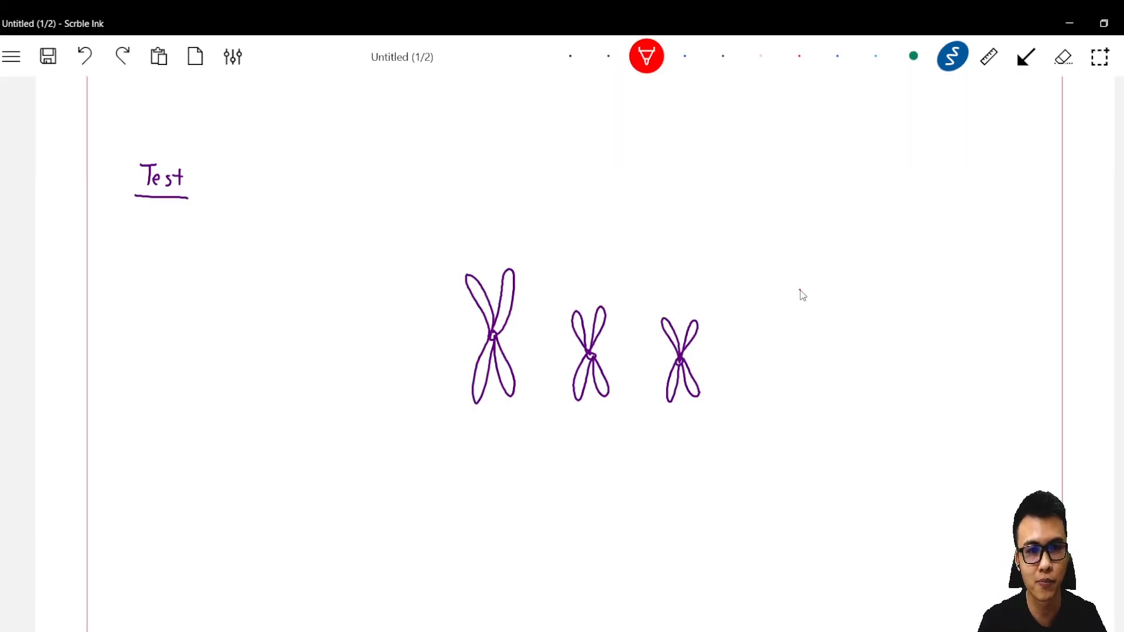
# Step: Write the red test answers 'chromosome : 3' and 'chromatids : 6' beside the numbered chromosomes
pyautogui.write('chromos')
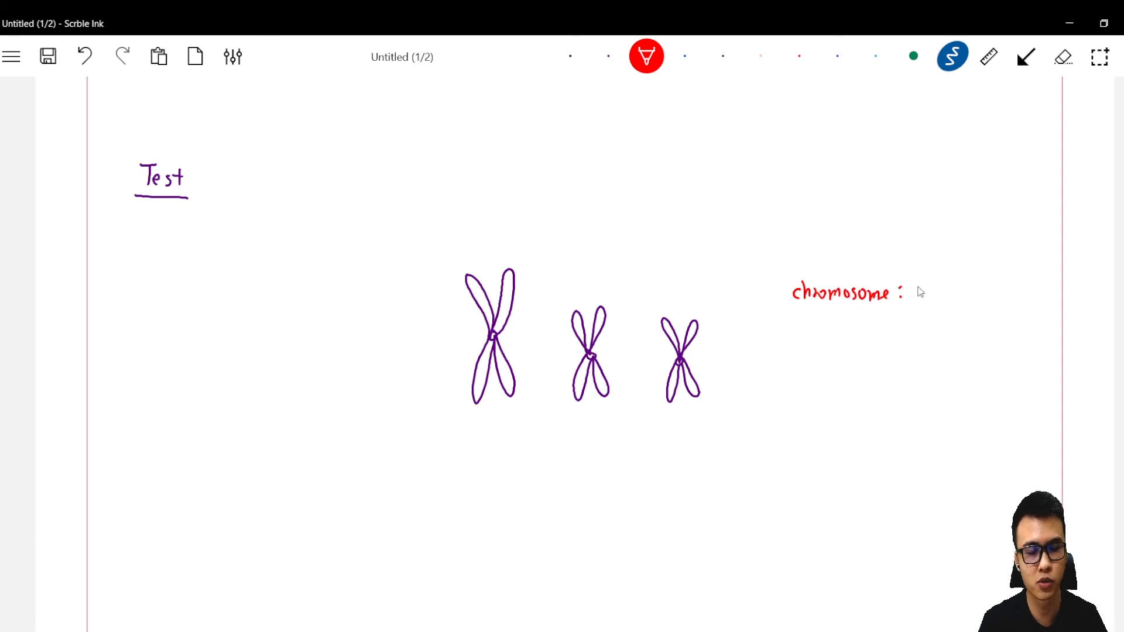
pyautogui.write('3')
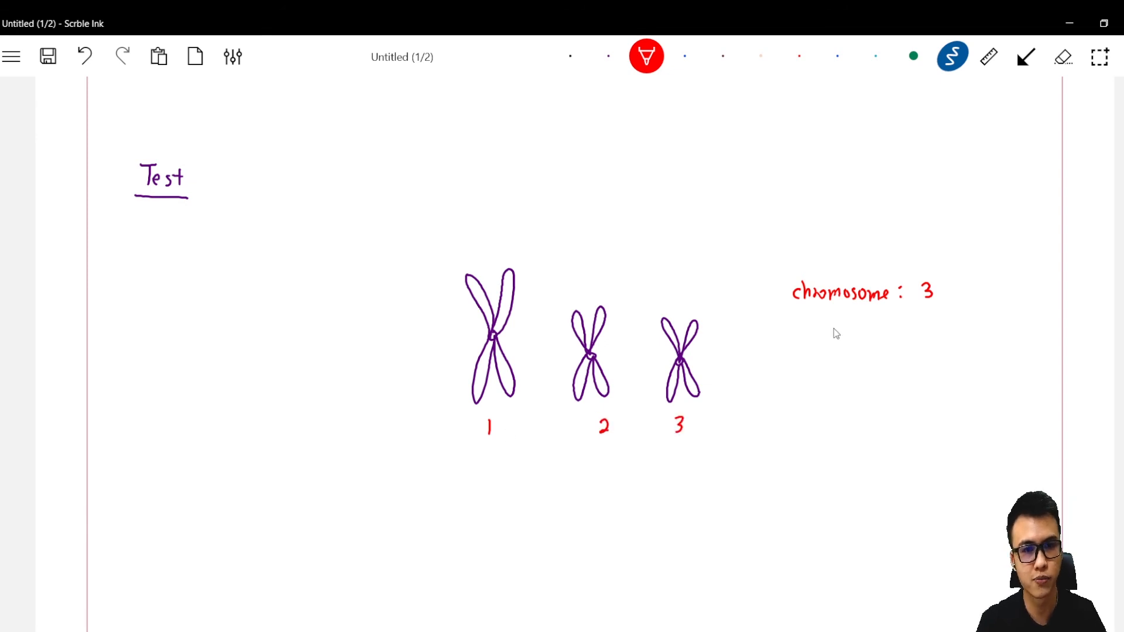
pyautogui.moveTo(806, 328)
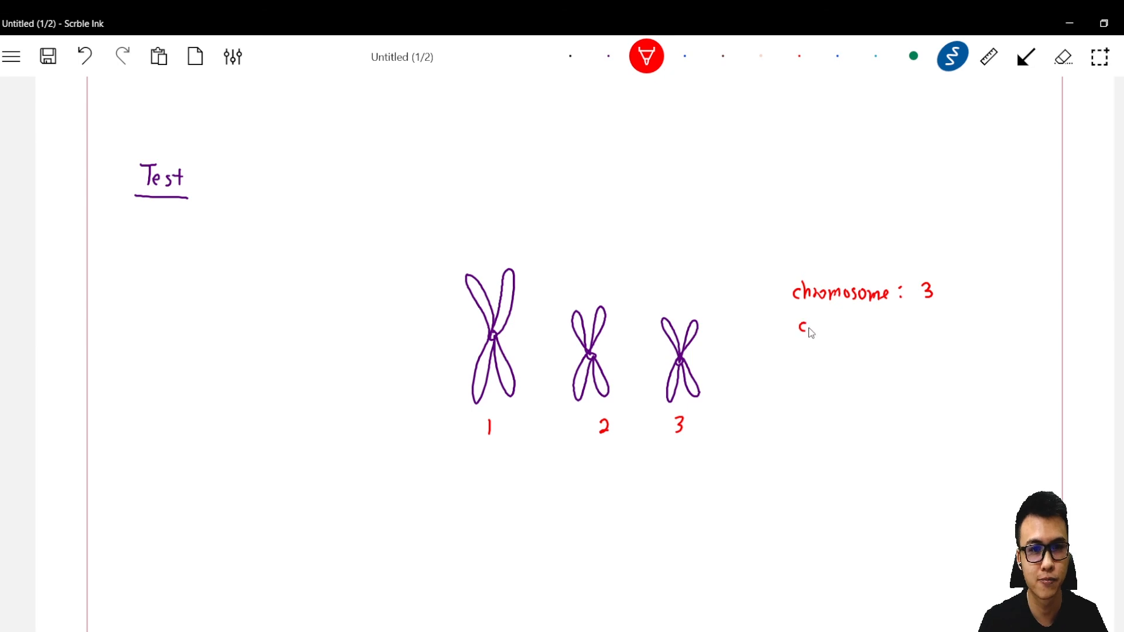
pyautogui.write('chromatids :')
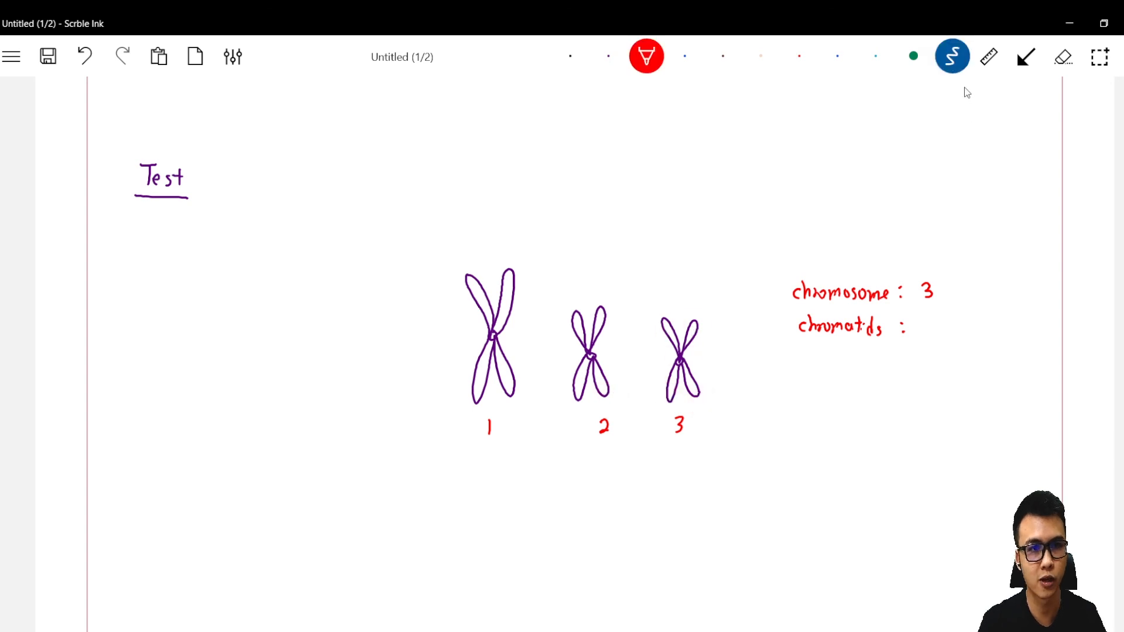
pyautogui.write('6')
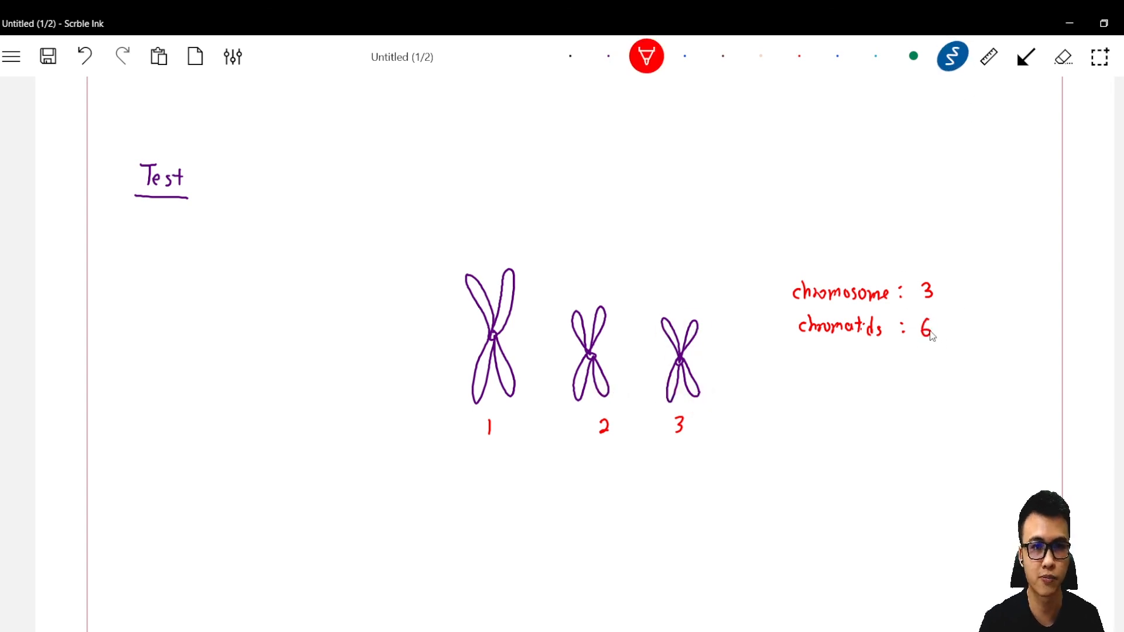
pyautogui.moveTo(803, 358)
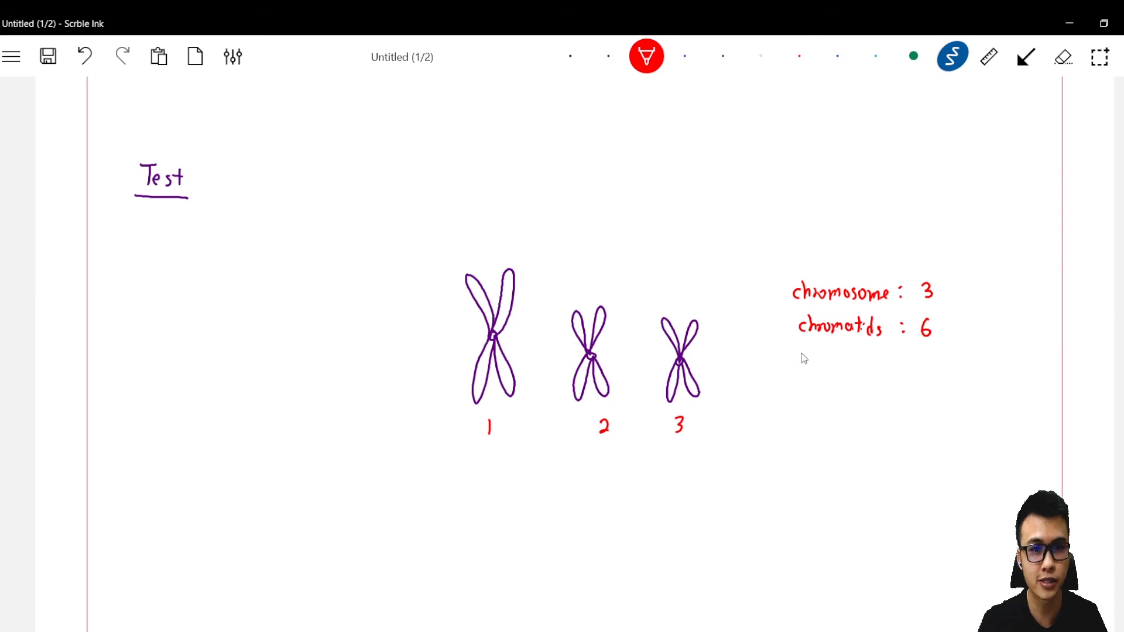